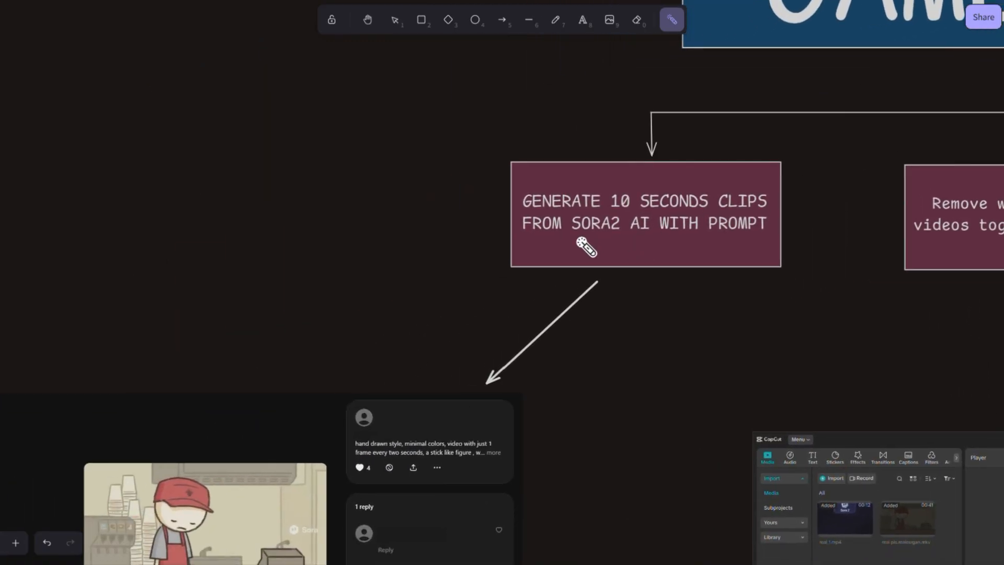
{"action": "mouse_move", "coordinate": [611, 305]}
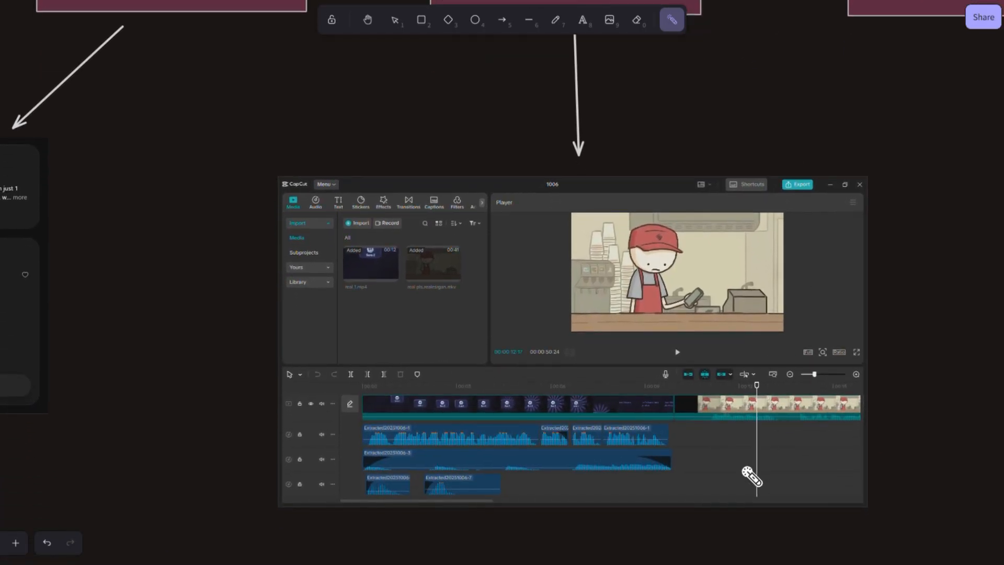
{"action": "mouse_move", "coordinate": [627, 198]}
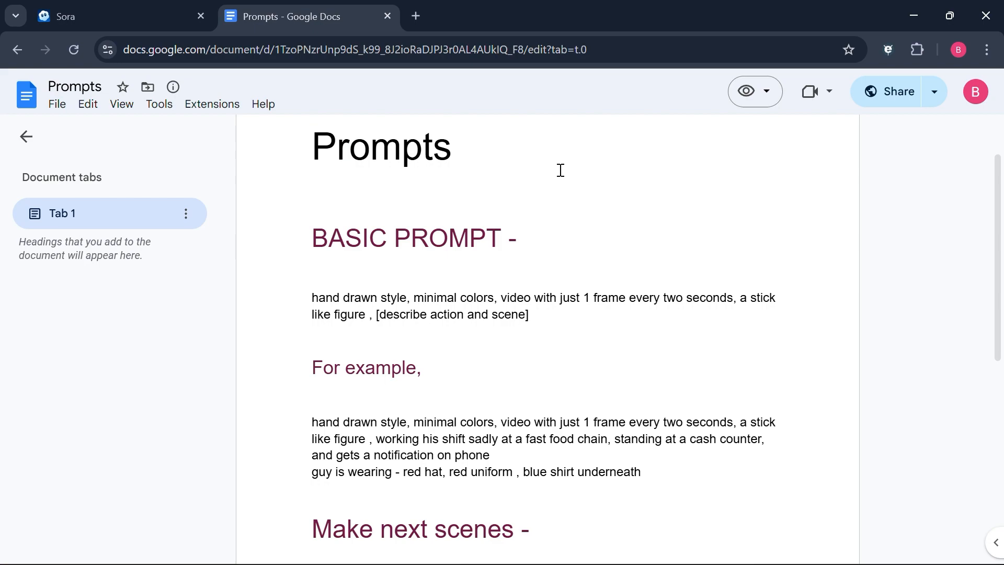
{"action": "mouse_move", "coordinate": [339, 299]}
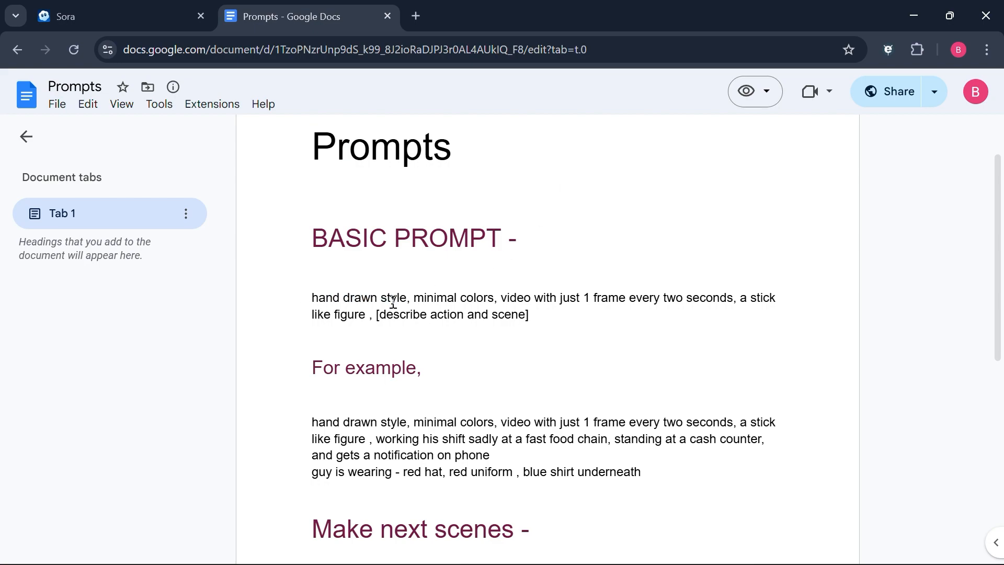
Select the fast-food example prompt text in the Prompts document for copying.
{"action": "left_click_drag", "start_coordinate": [312, 297], "coordinate": [485, 297]}
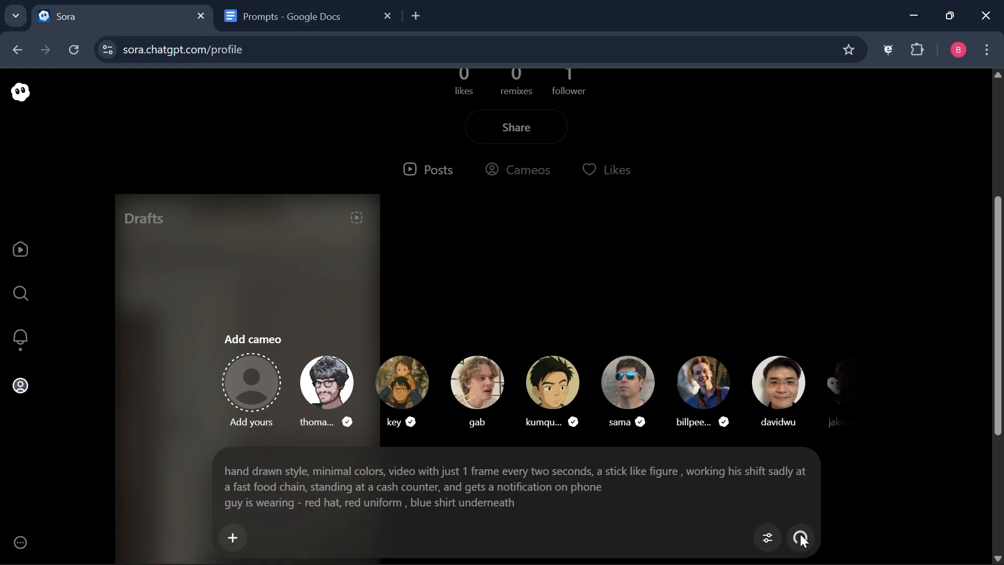
Submit the pasted fast-food cashier prompt in Sora to generate stick-figure clips.
{"action": "left_click", "coordinate": [800, 538]}
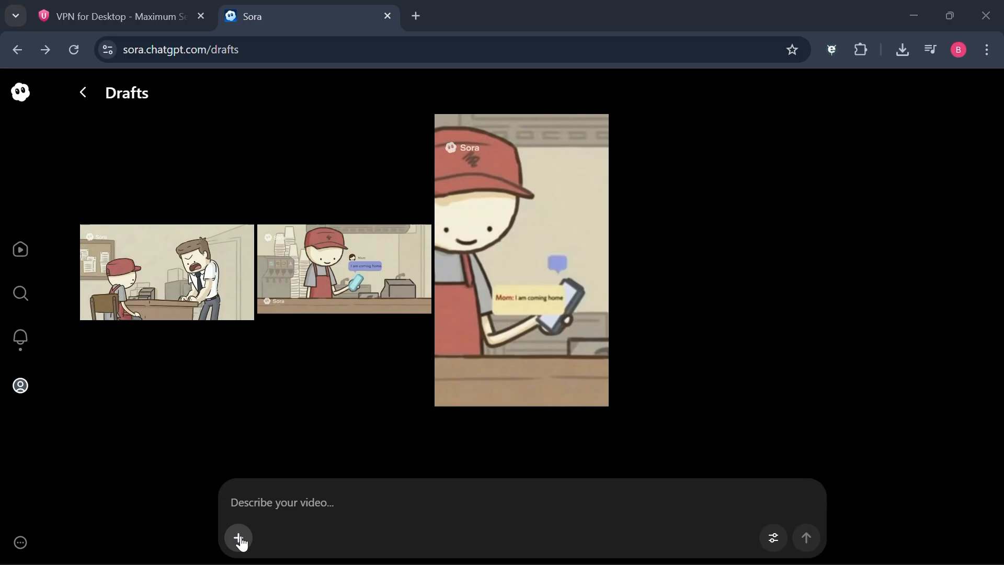
Attach 'final image' and enter a hand-drawn phone close-up prompt showing mom's message.
{"action": "left_click", "coordinate": [238, 538]}
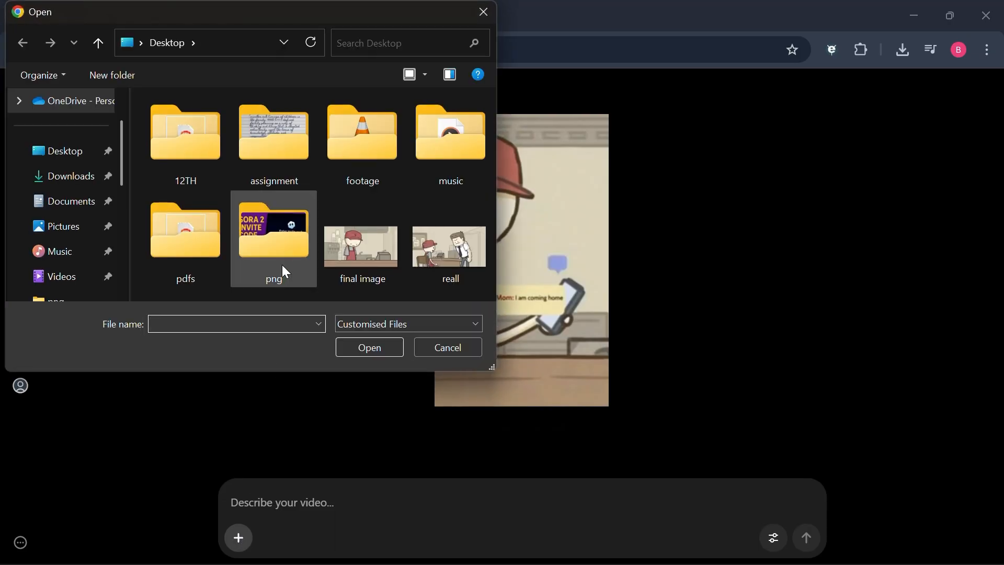
{"action": "left_click", "coordinate": [361, 245]}
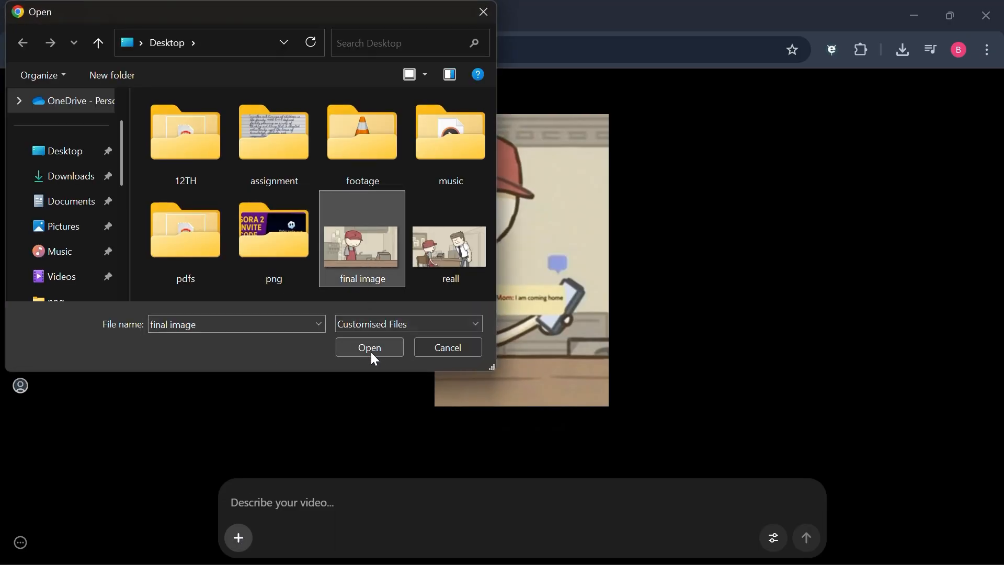
{"action": "left_click", "coordinate": [368, 348]}
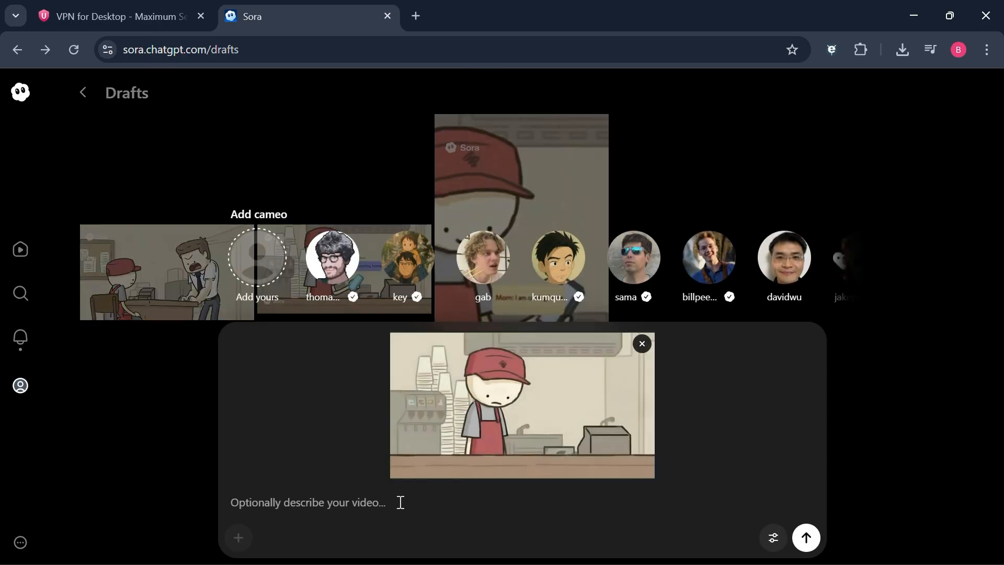
{"action": "type", "text": "hand drawn style, minimal colors, video with just 1 frame every two seconds, a stick like figure , working his shift, scene begins as a closeup of his phone, mom messaged \"i am coming home\", second shot is he putting phone back in pocket"}
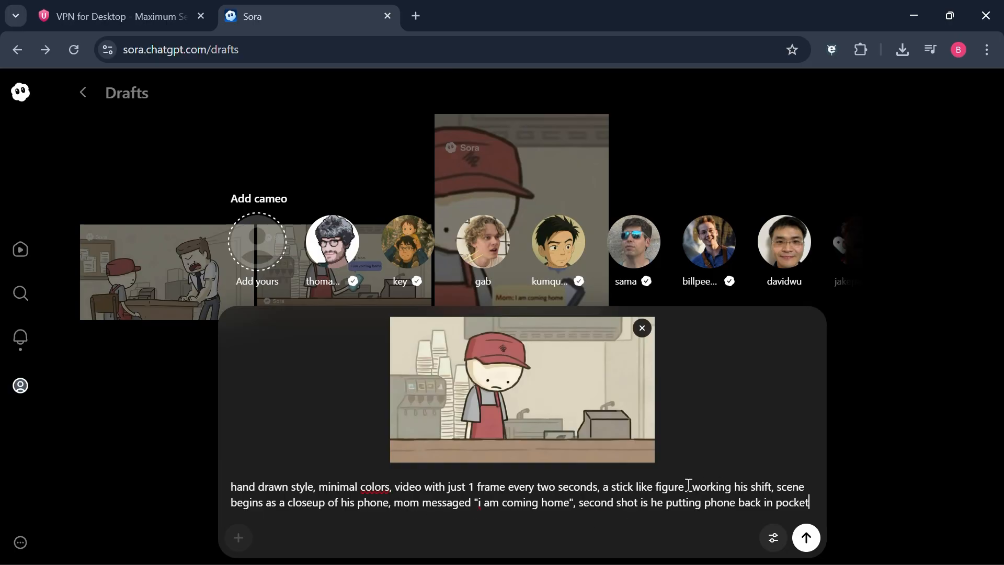
{"action": "left_click_drag", "start_coordinate": [688, 487], "coordinate": [810, 502]}
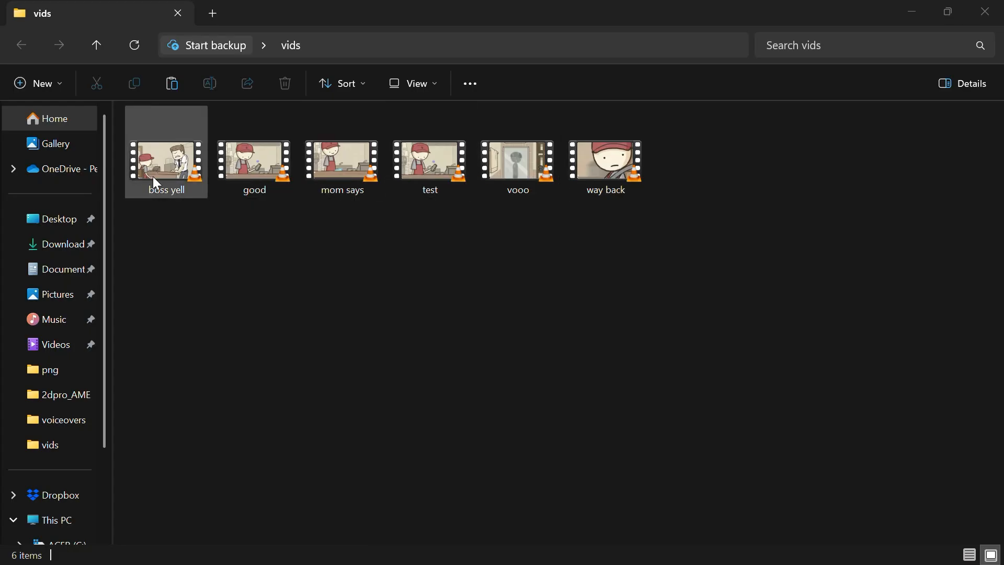
Select the boss yell clip in the vids folder.
{"action": "left_click", "coordinate": [253, 163]}
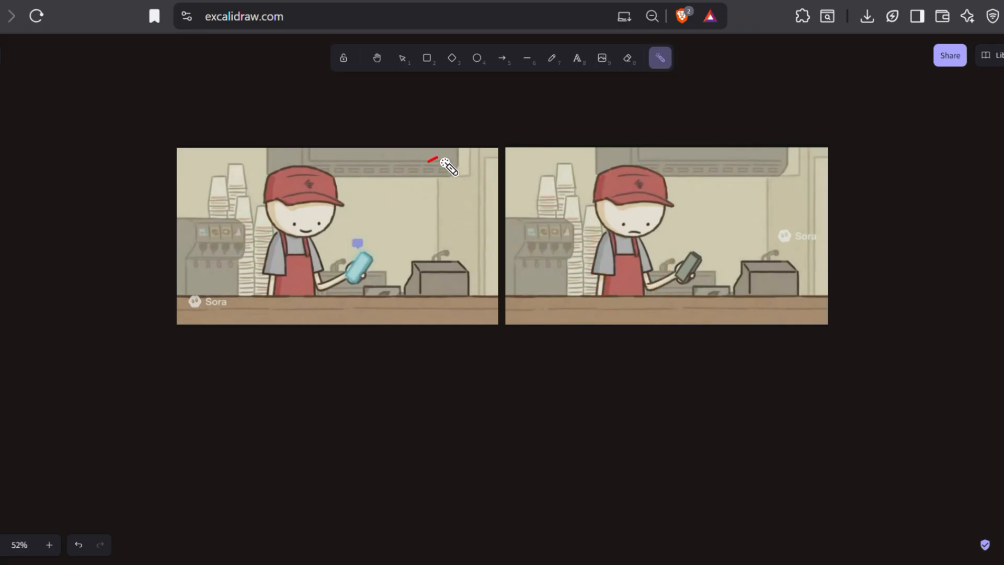
Point at the frames with the laser, then crop away the sad cashier frame's right edge.
{"action": "left_click_drag", "start_coordinate": [436, 160], "coordinate": [220, 246]}
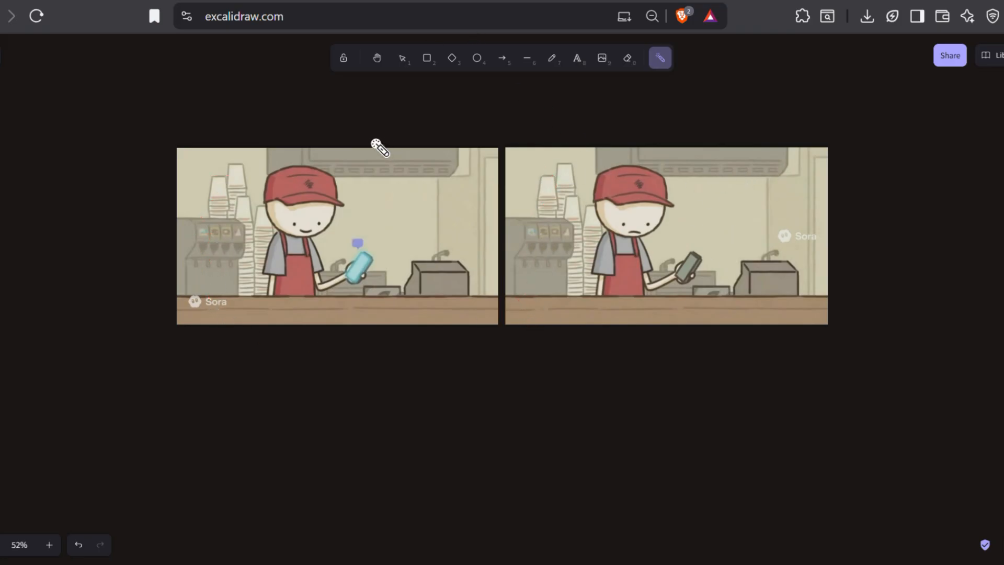
{"action": "left_click", "coordinate": [402, 58]}
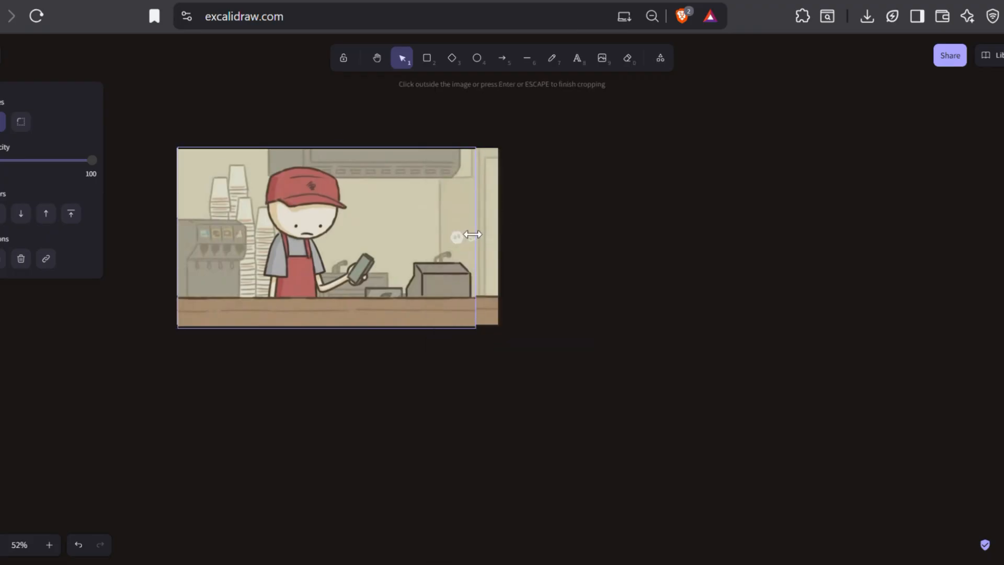
{"action": "left_click", "coordinate": [548, 238]}
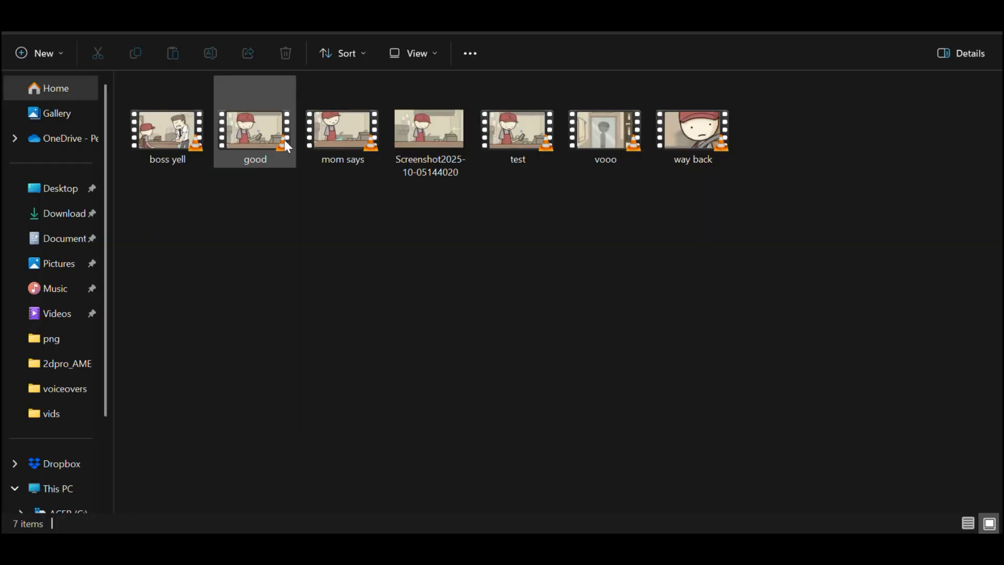
Select the good clip in the vids folder.
{"action": "left_click", "coordinate": [451, 267]}
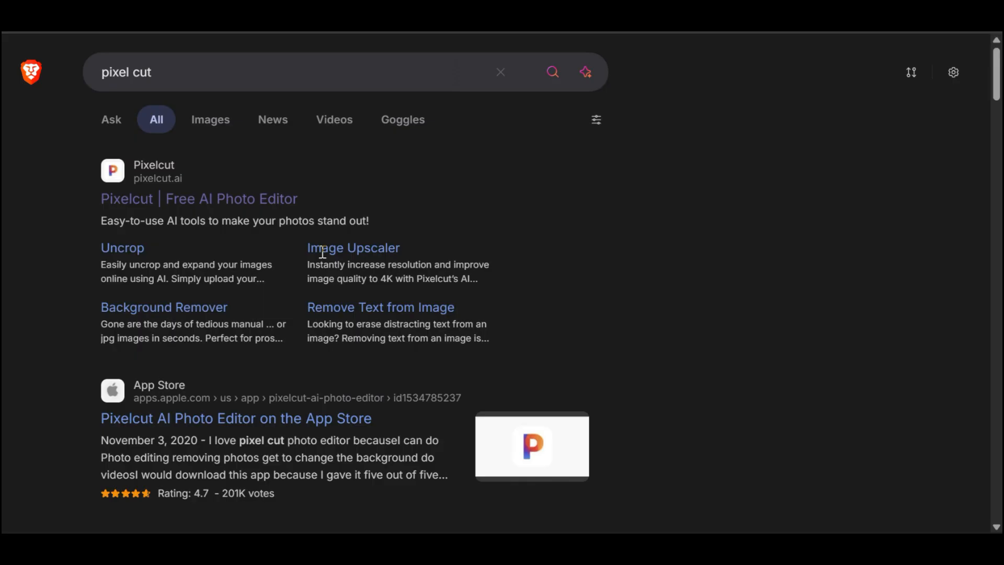
{"action": "mouse_move", "coordinate": [186, 206]}
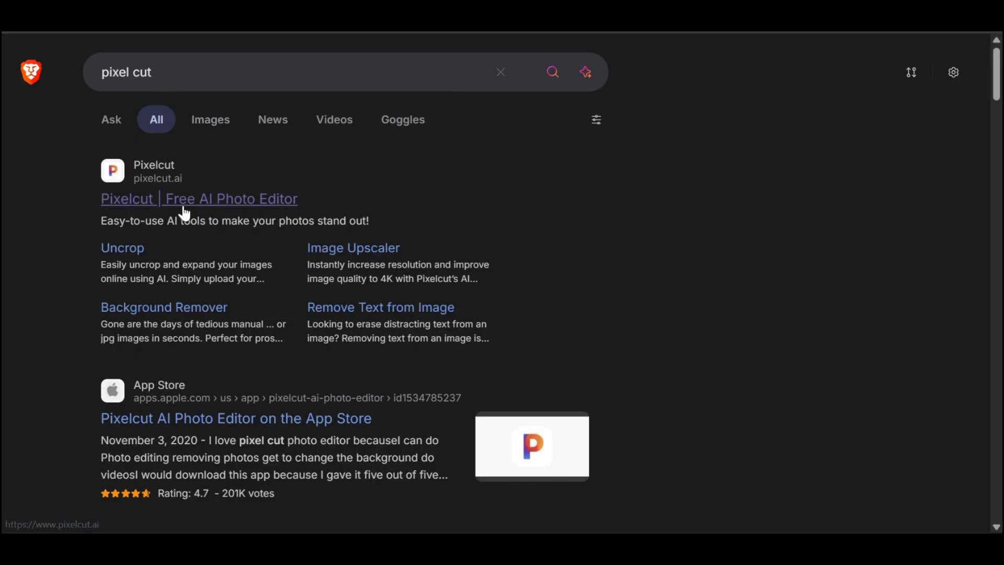
Open the 'Pixelcut | Free AI Photo Editor' search result.
{"action": "left_click", "coordinate": [198, 199]}
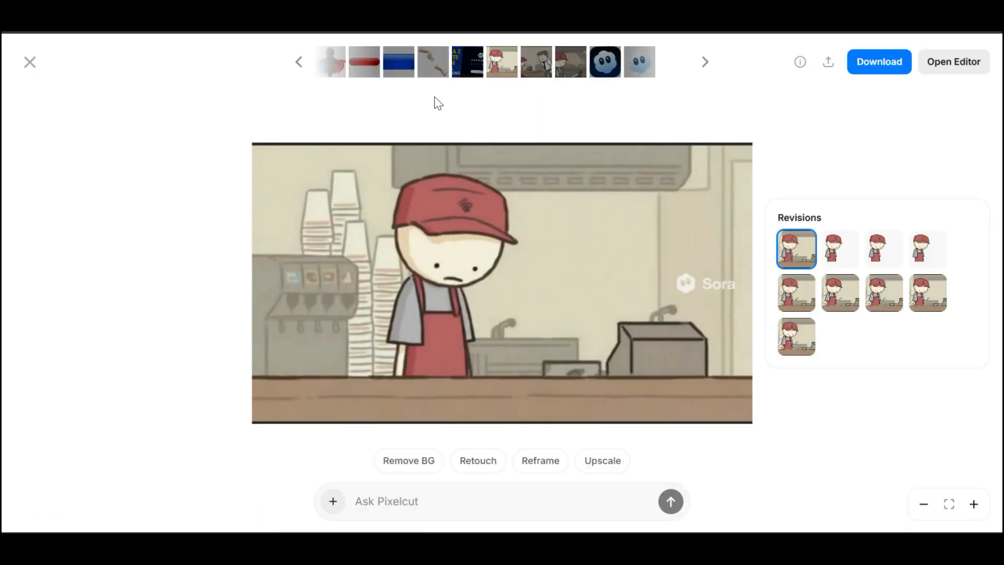
{"action": "mouse_move", "coordinate": [450, 422]}
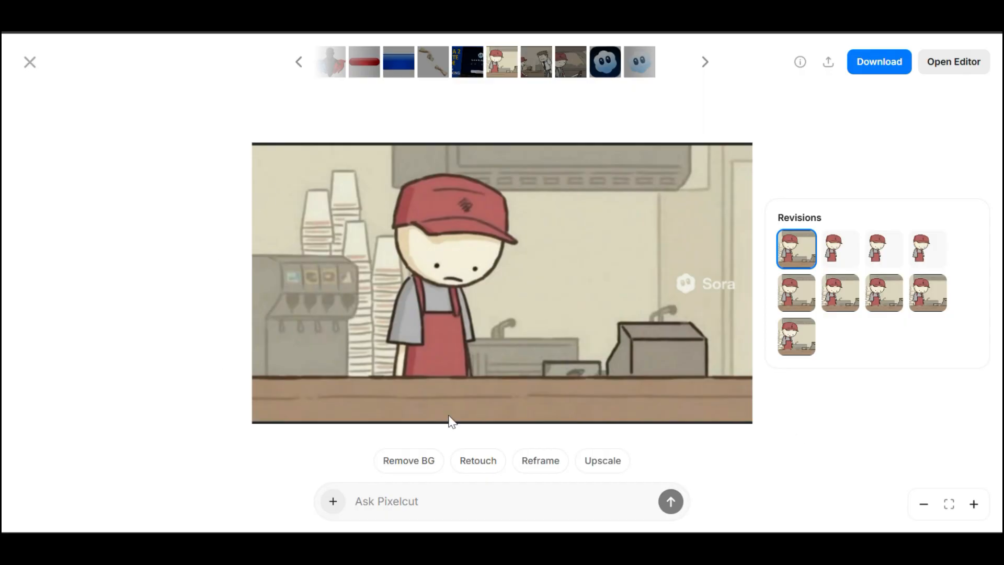
Erase the Sora watermark from the sad cashier image using Retouch.
{"action": "left_click", "coordinate": [602, 460]}
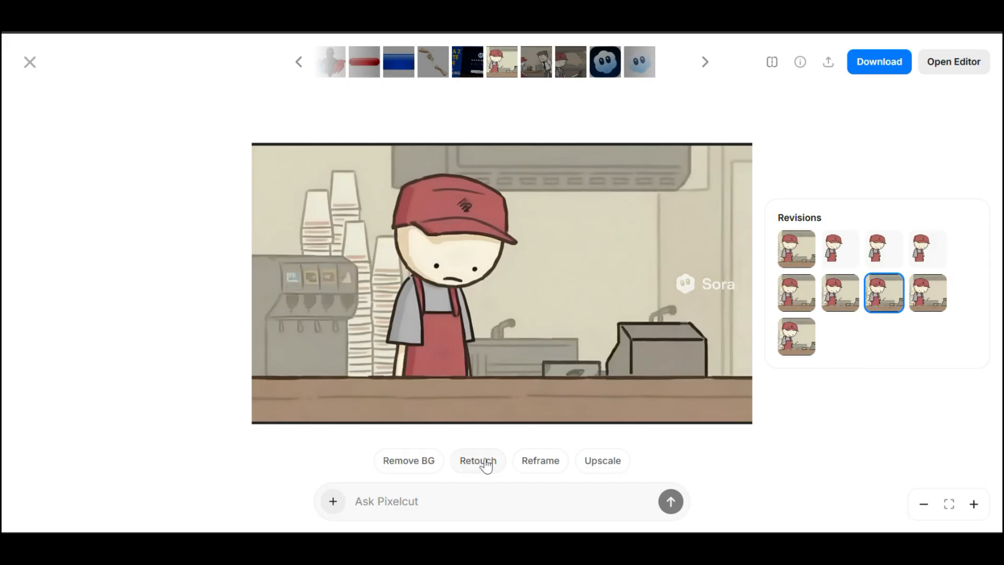
{"action": "left_click", "coordinate": [477, 460]}
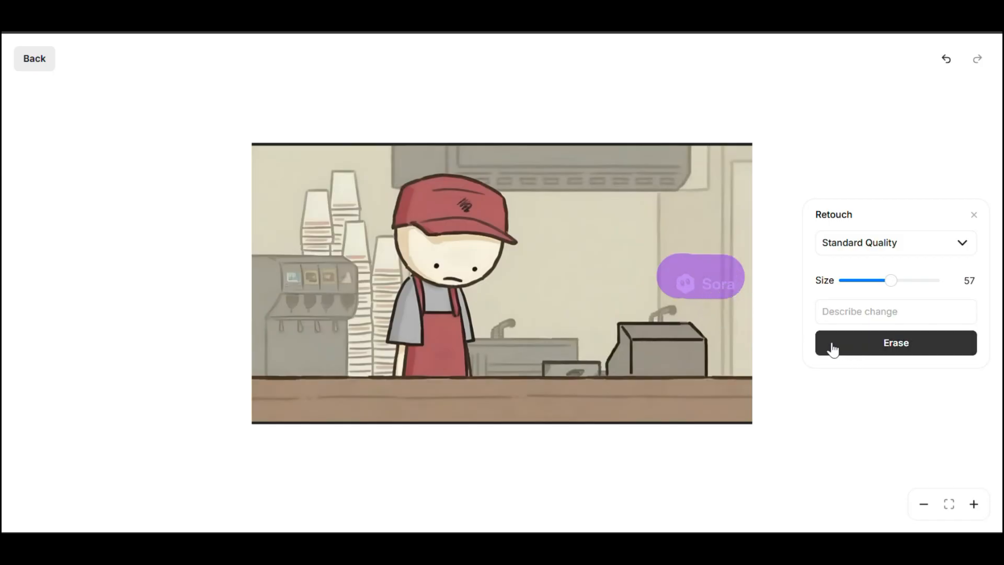
{"action": "left_click", "coordinate": [974, 215]}
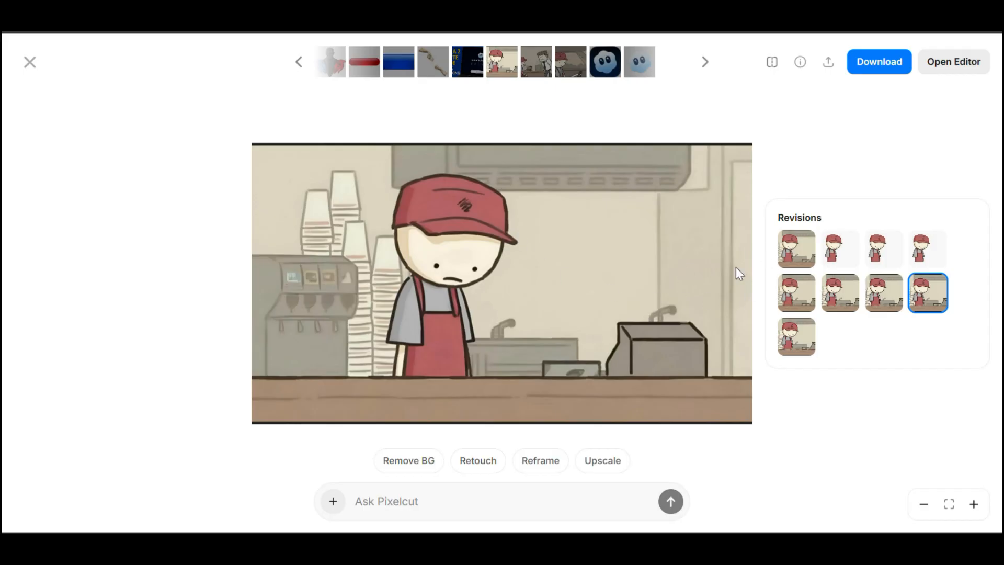
{"action": "mouse_move", "coordinate": [615, 209]}
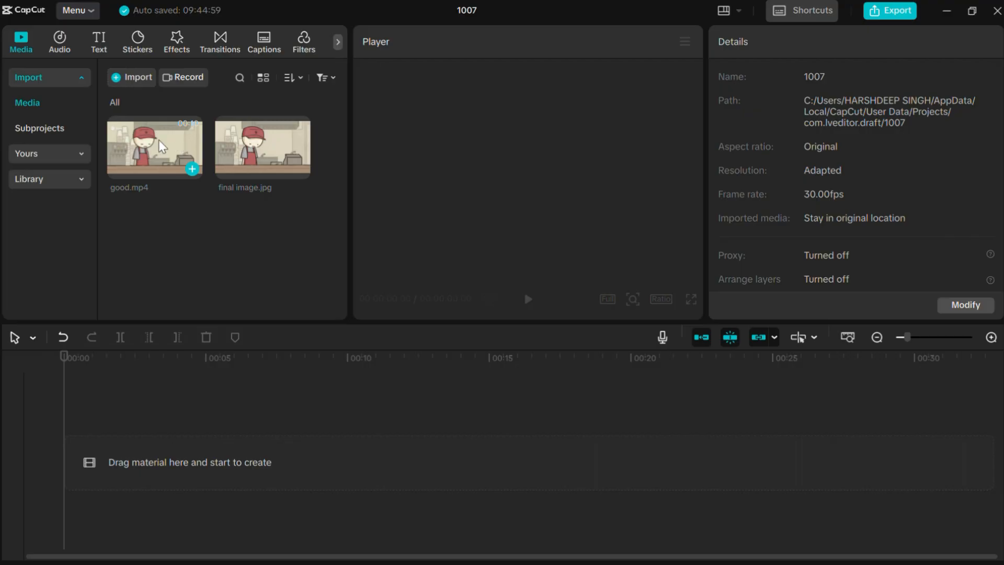
{"action": "mouse_move", "coordinate": [229, 152]}
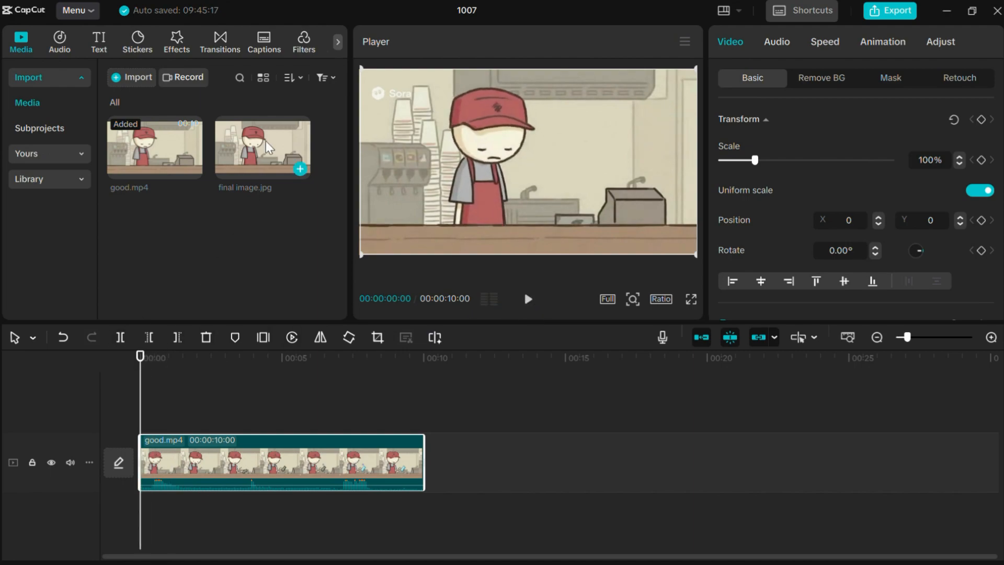
Layer final image.jpg above good.mp4, extend it to 10 seconds, and scale it to 102%.
{"action": "left_click_drag", "start_coordinate": [261, 149], "coordinate": [211, 434]}
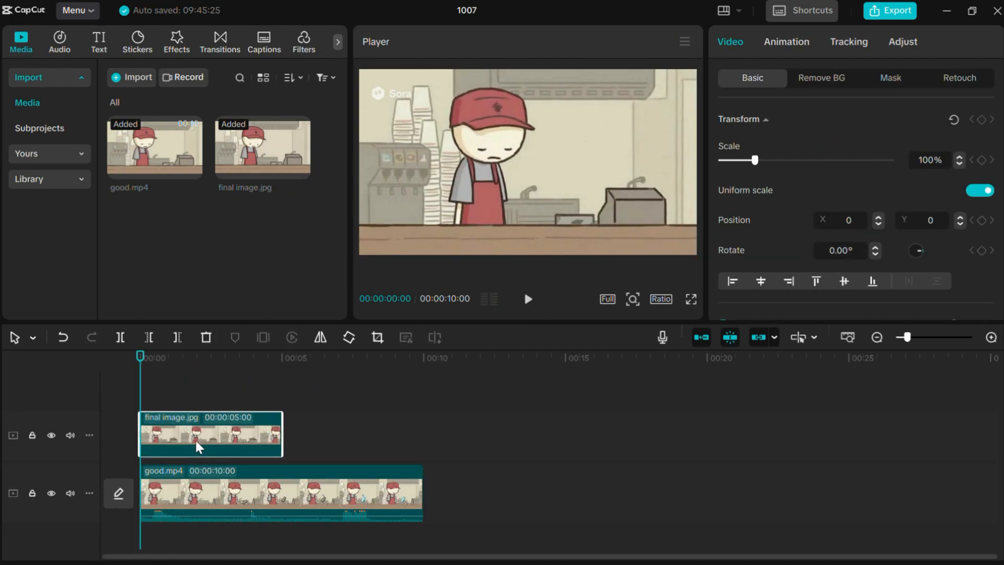
{"action": "left_click_drag", "start_coordinate": [282, 434], "coordinate": [432, 442]}
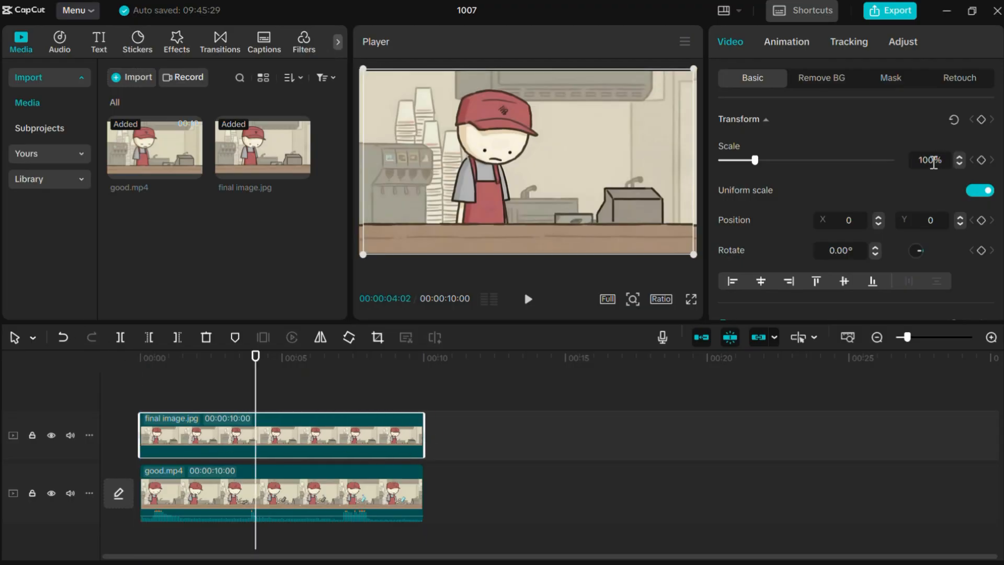
{"action": "left_click", "coordinate": [959, 156]}
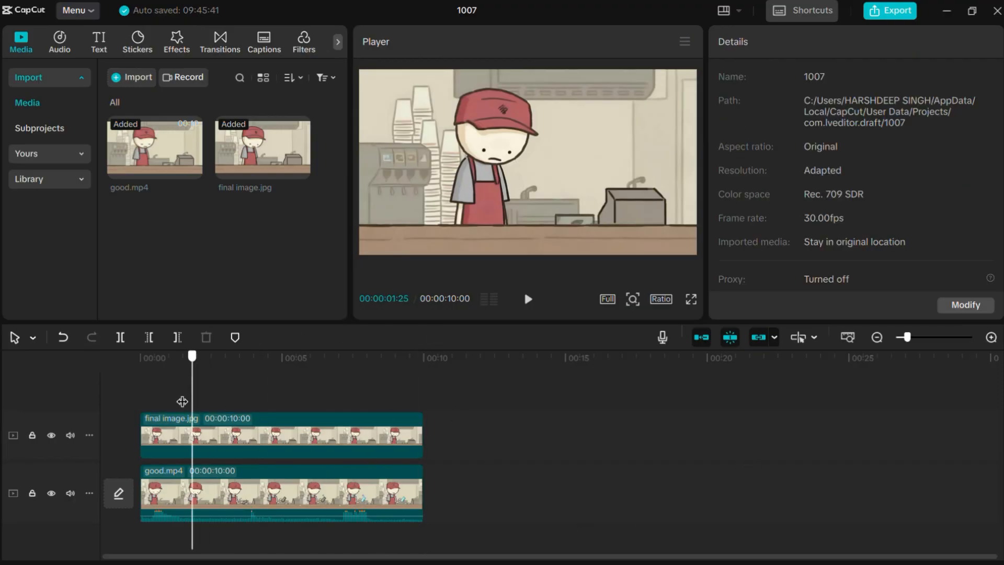
{"action": "left_click", "coordinate": [51, 435]}
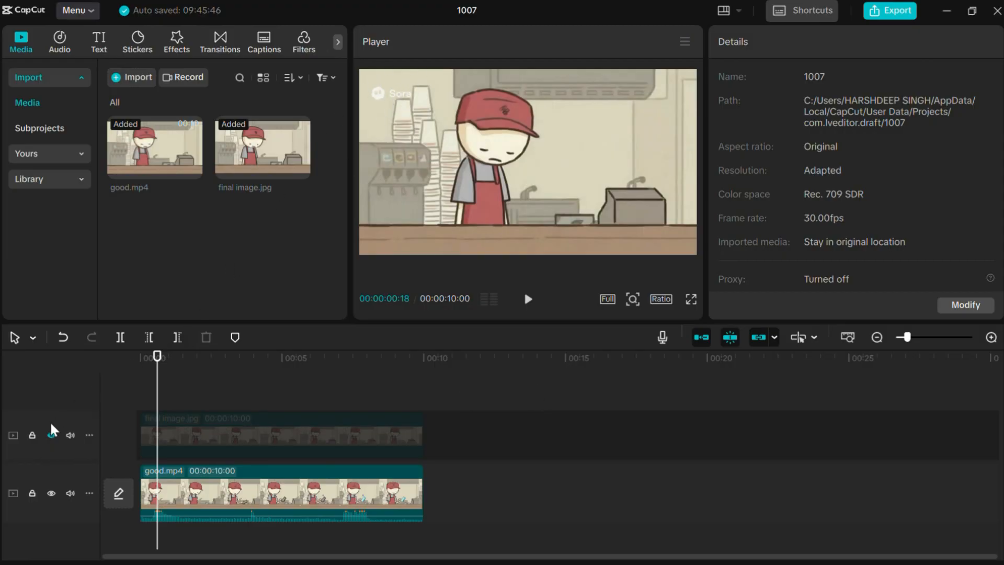
{"action": "left_click", "coordinate": [279, 436]}
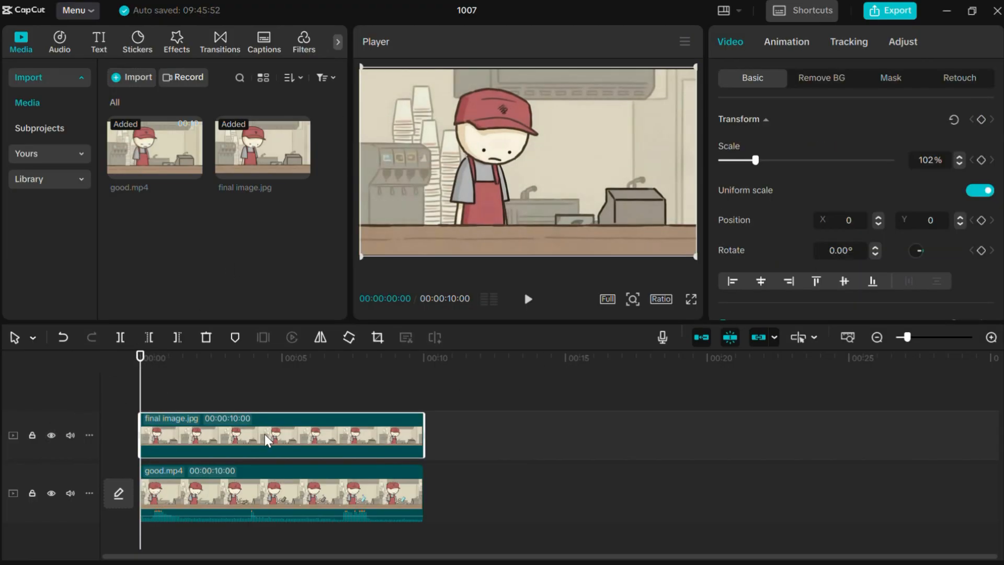
Crop the overlaid cashier image to a narrow left strip around the stacked cups.
{"action": "right_click", "coordinate": [265, 440]}
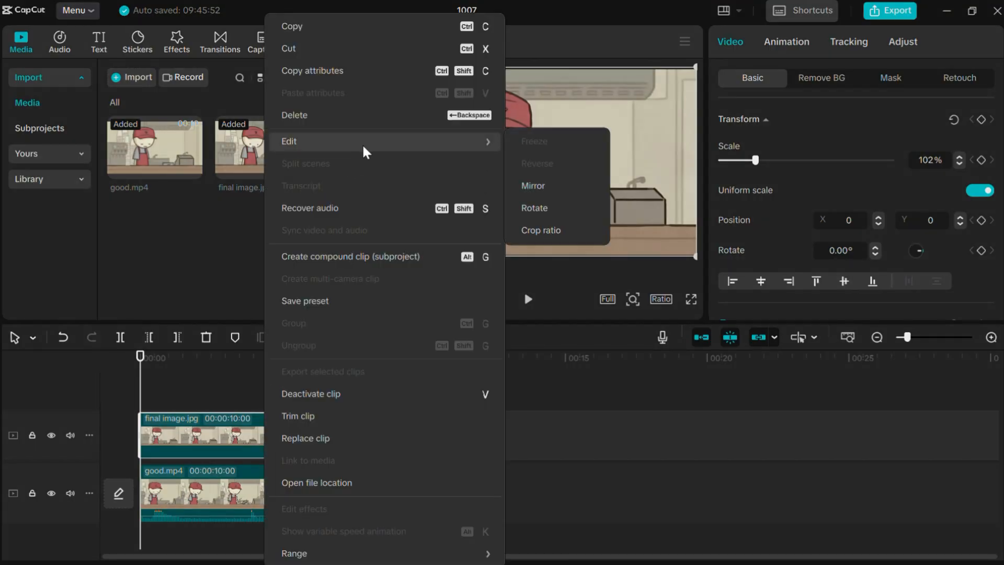
{"action": "left_click", "coordinate": [540, 230]}
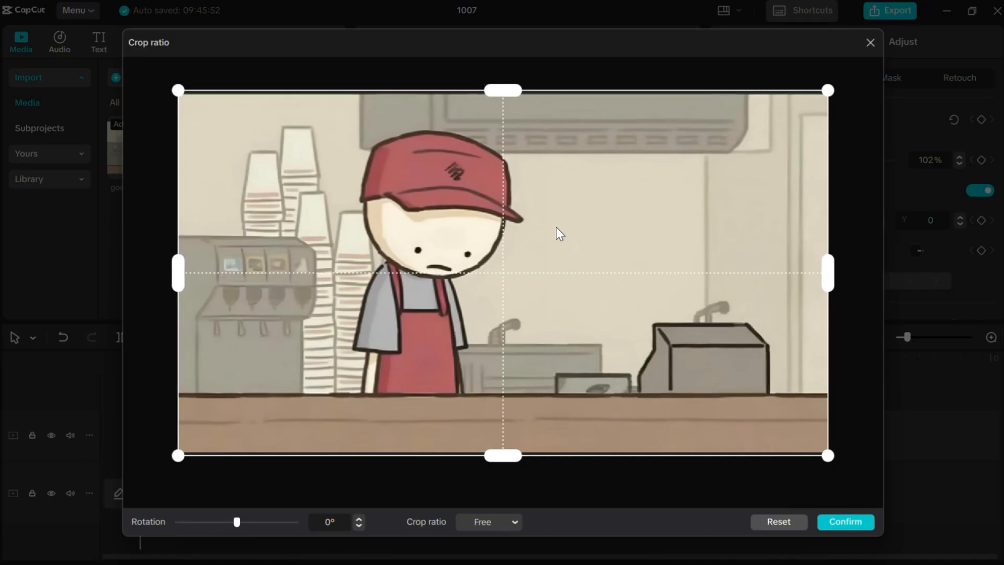
{"action": "left_click_drag", "start_coordinate": [826, 273], "coordinate": [384, 273]}
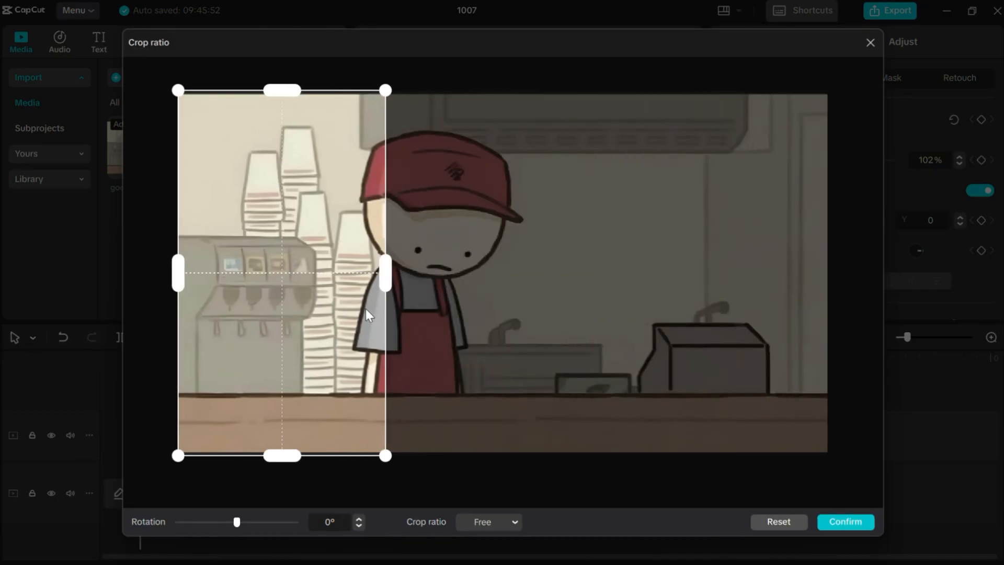
{"action": "left_click_drag", "start_coordinate": [385, 274], "coordinate": [355, 273]}
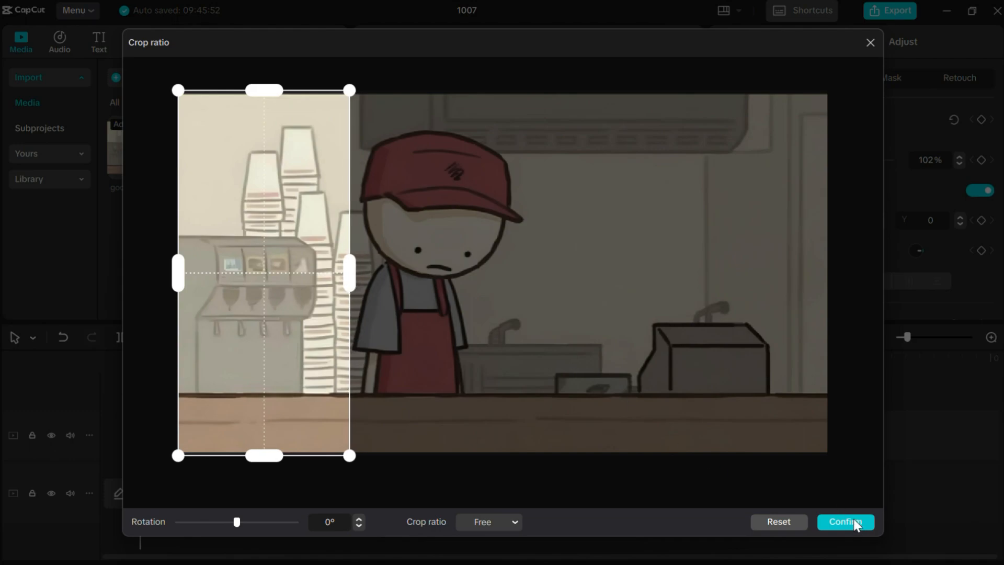
Apply the narrowed crop and move the left cup strip over the good clip.
{"action": "left_click", "coordinate": [845, 521]}
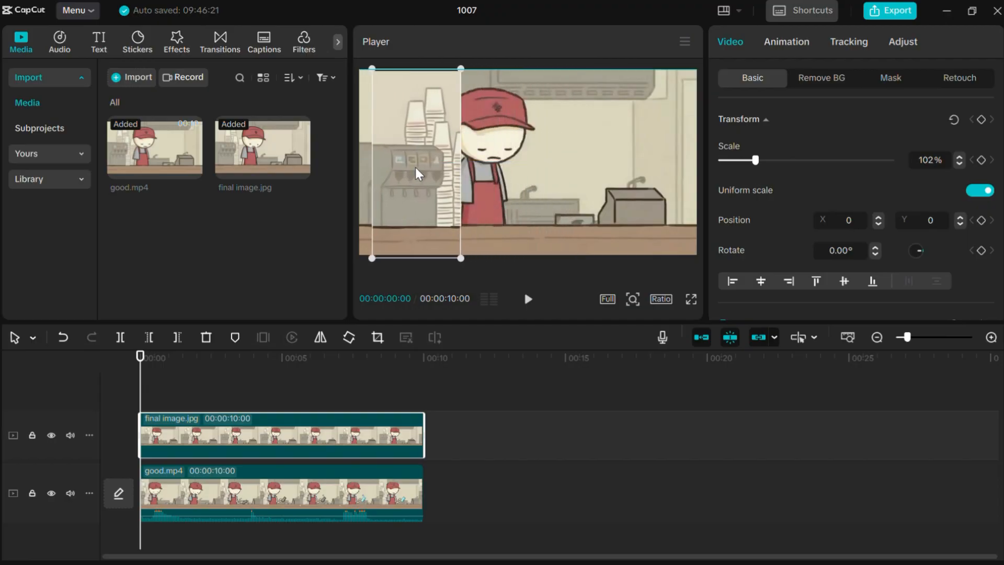
{"action": "left_click_drag", "start_coordinate": [417, 163], "coordinate": [405, 157]}
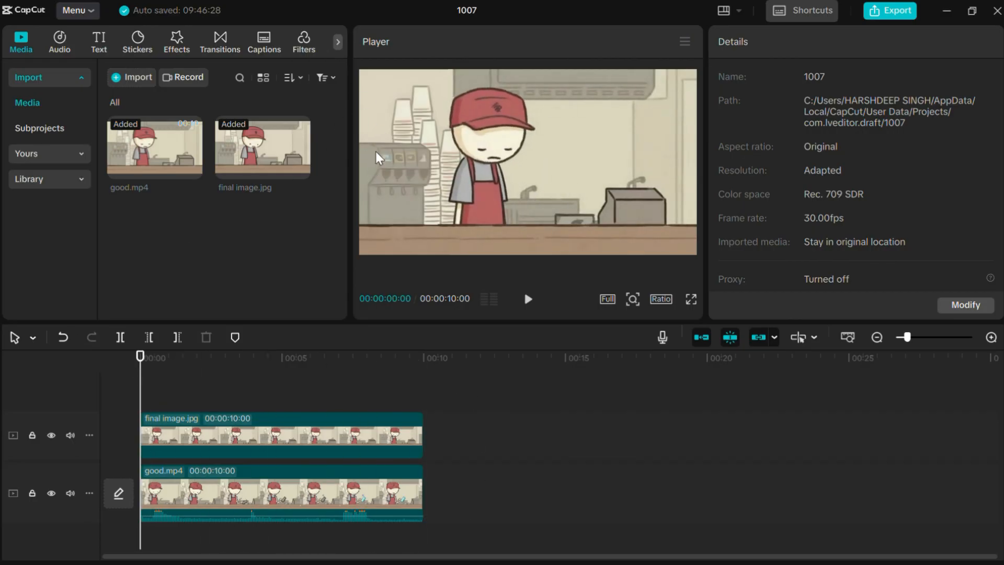
Duplicate the cropped cashier image onto its own track and confirm the copy's crop.
{"action": "left_click", "coordinate": [527, 298]}
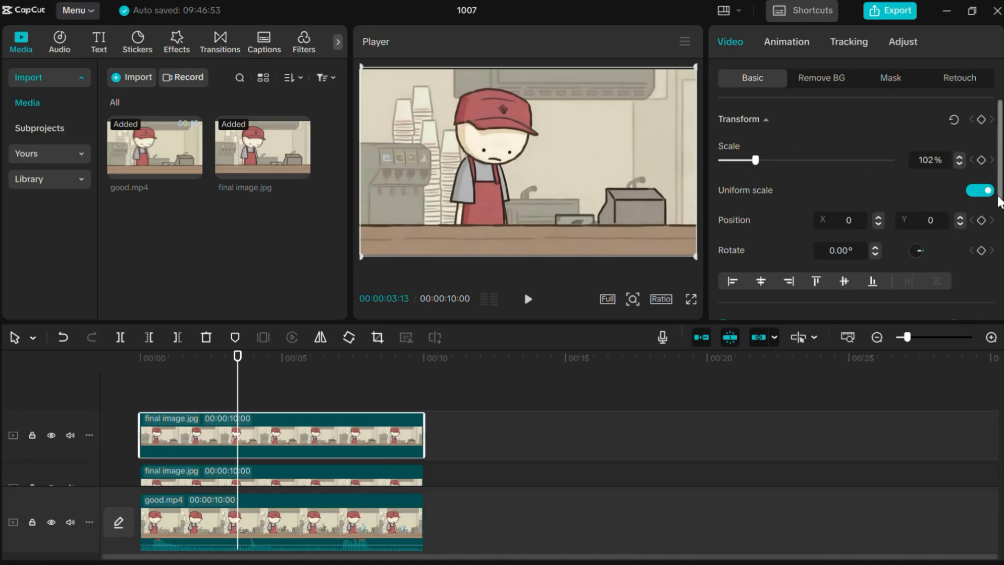
{"action": "left_click", "coordinate": [377, 337]}
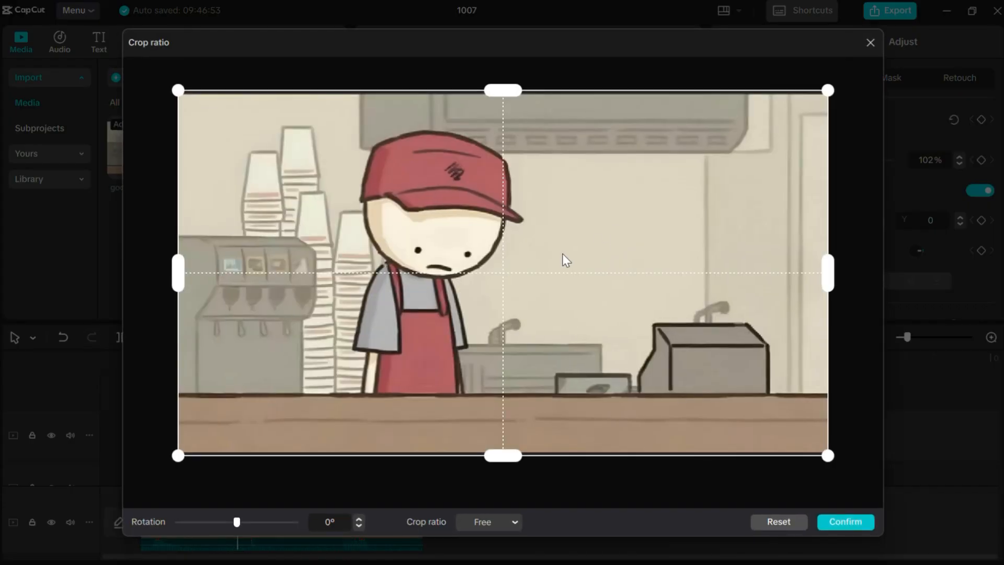
{"action": "left_click", "coordinate": [844, 522]}
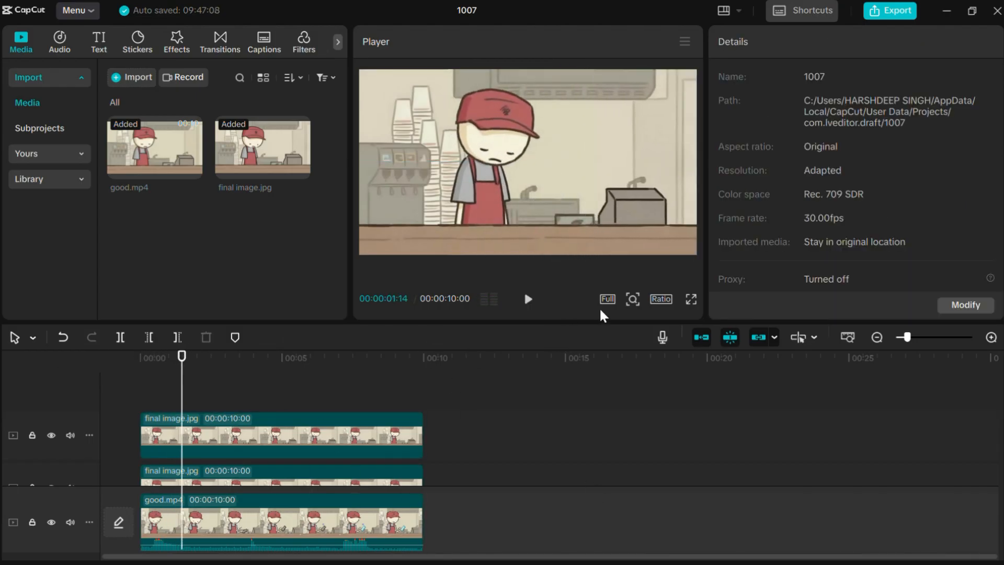
{"action": "left_click", "coordinate": [528, 299]}
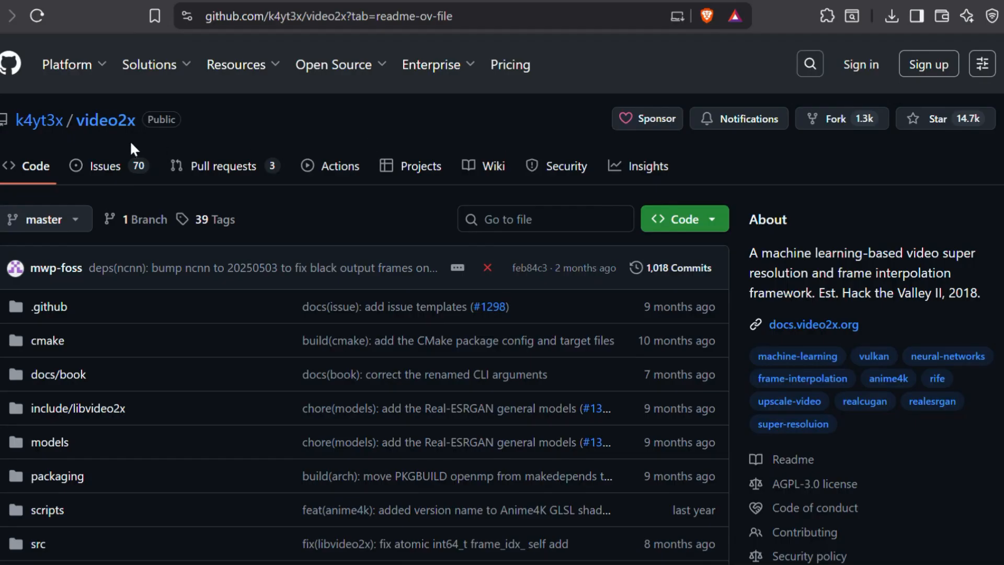
{"action": "mouse_move", "coordinate": [260, 122]}
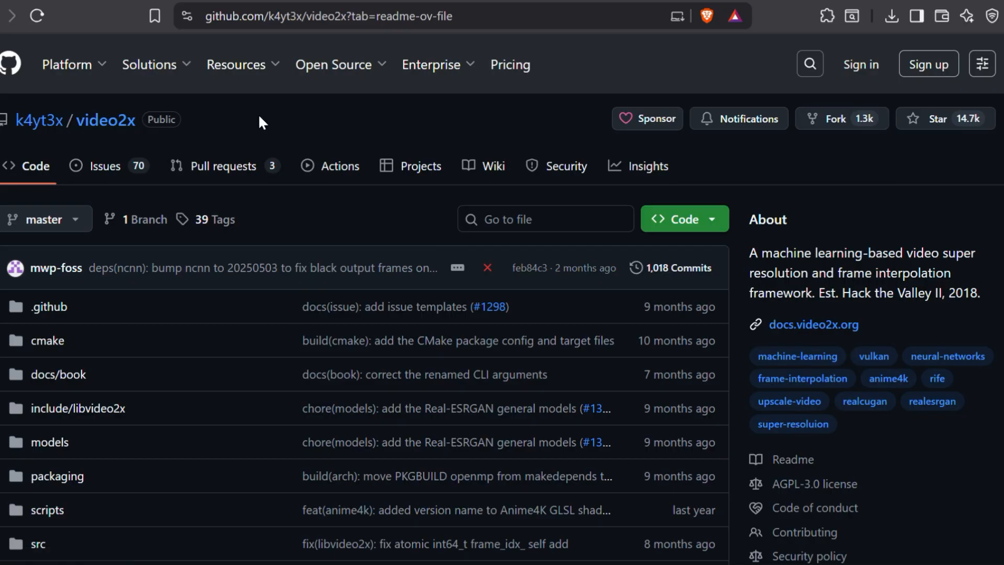
Download and save the Video2X Windows installer from the README's Install on Windows section.
{"action": "scroll", "scroll_direction": "down", "scroll_amount": 3}
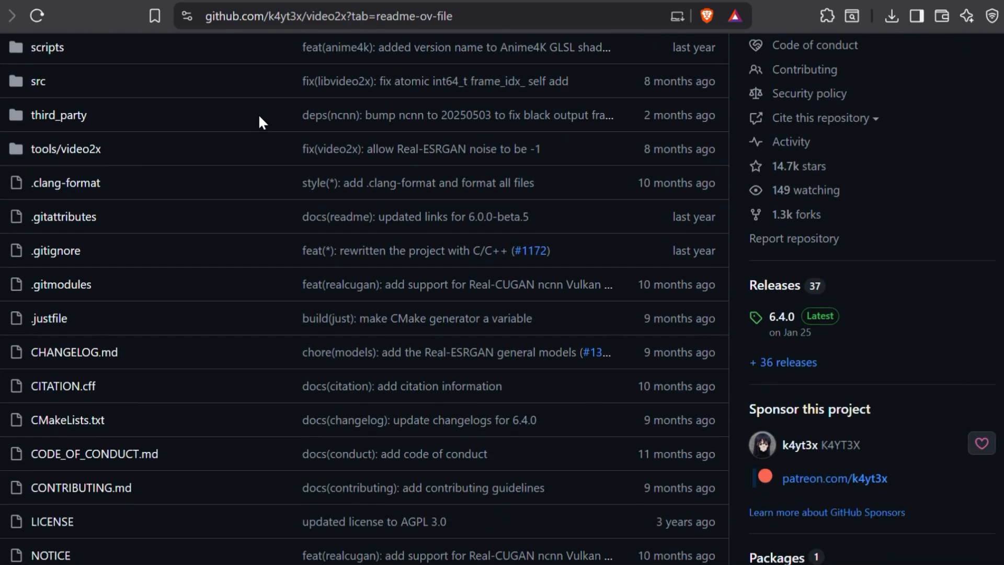
{"action": "scroll", "scroll_direction": "down", "scroll_amount": 3}
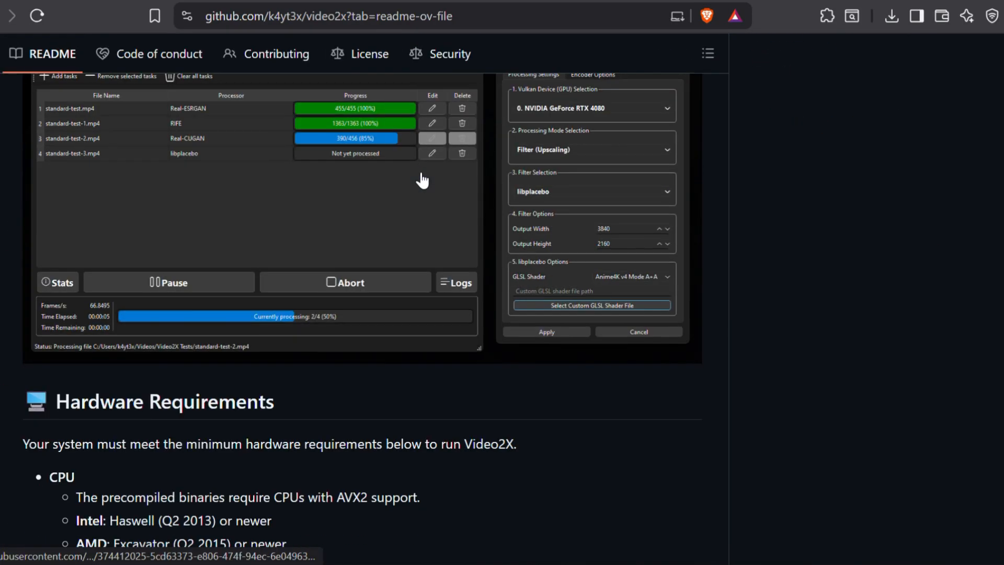
{"action": "scroll", "scroll_direction": "down", "scroll_amount": 3}
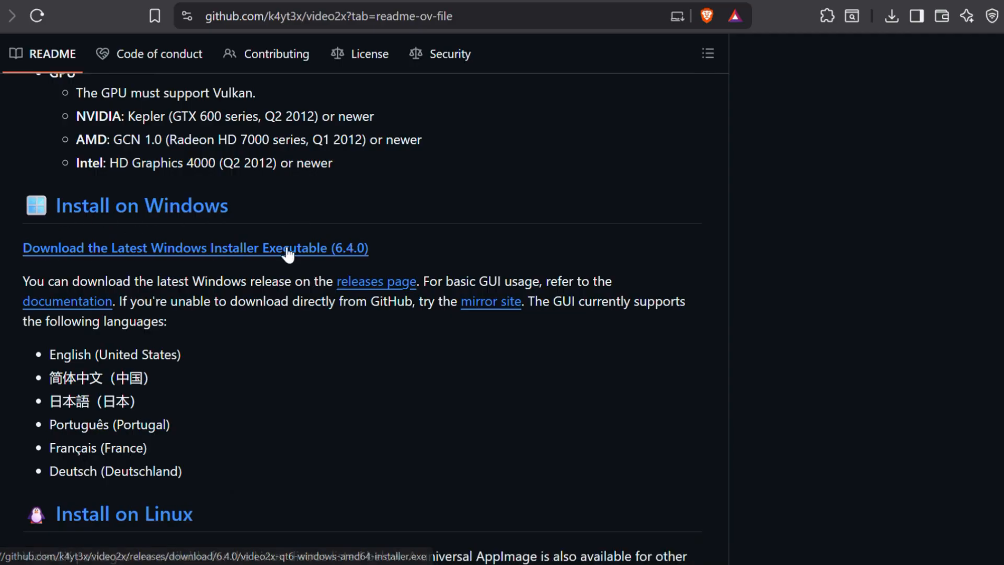
{"action": "left_click", "coordinate": [196, 248]}
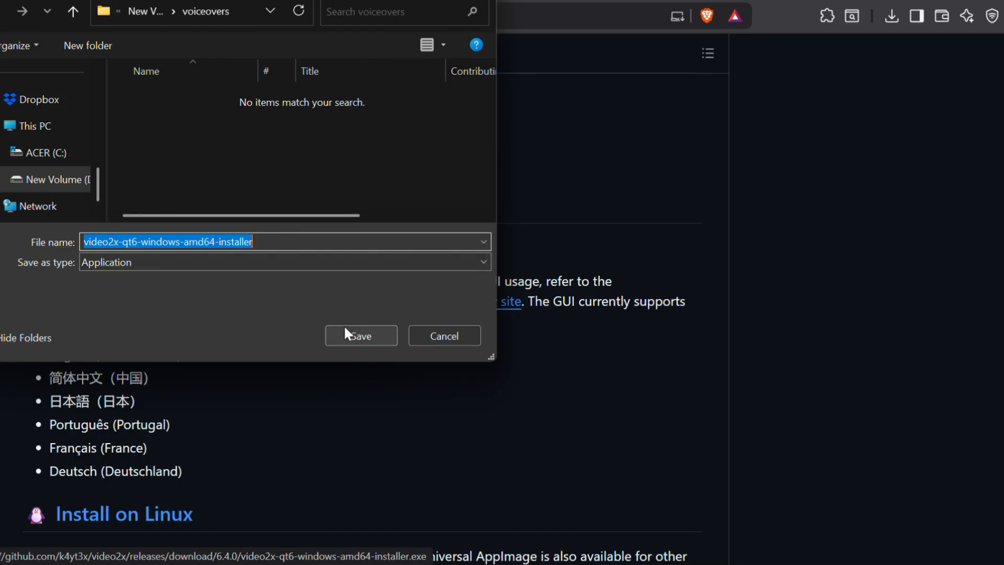
{"action": "left_click", "coordinate": [361, 336]}
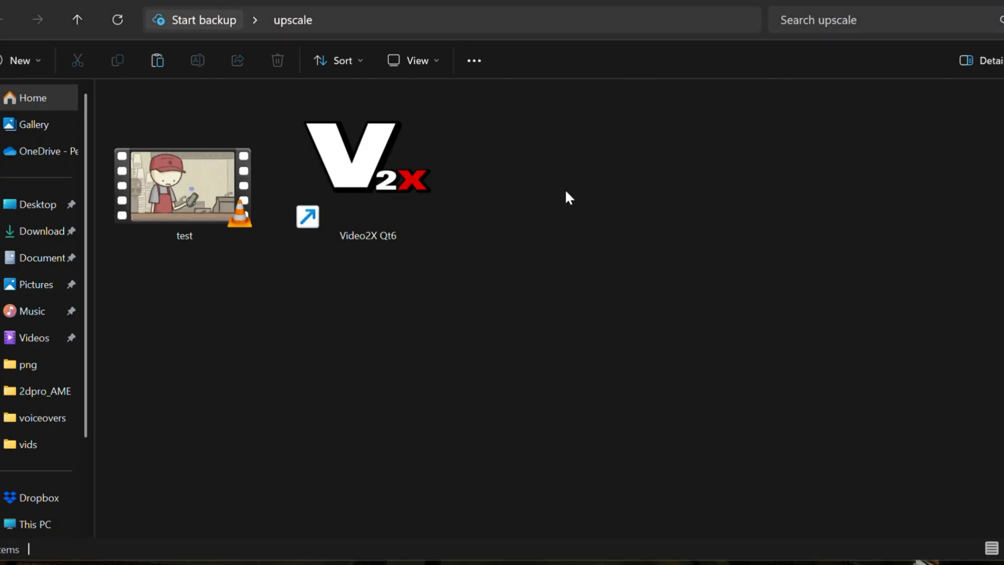
Launch the Video2X Qt6 shortcut in the upscale folder and dismiss the translation error.
{"action": "left_click", "coordinate": [367, 163]}
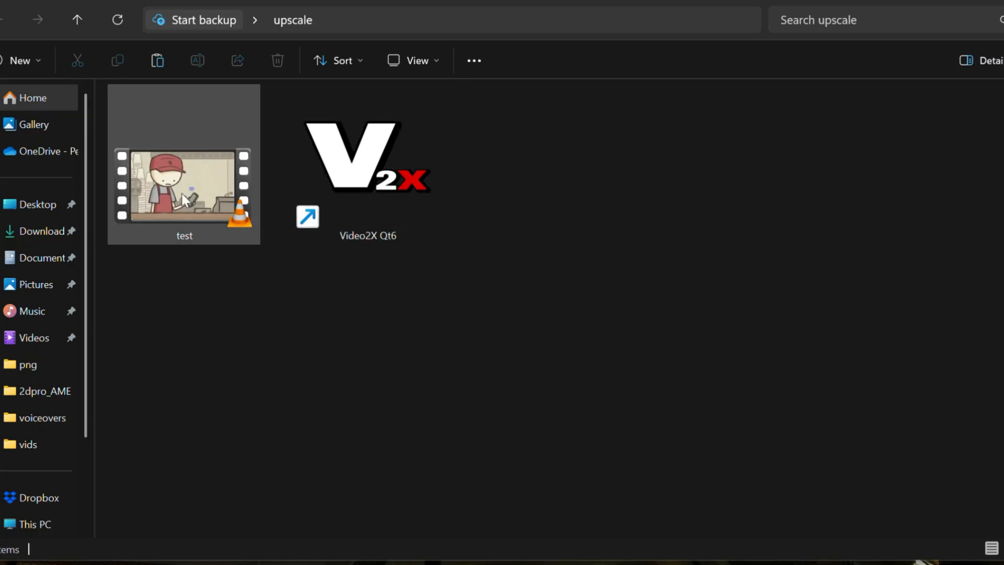
{"action": "mouse_move", "coordinate": [213, 195]}
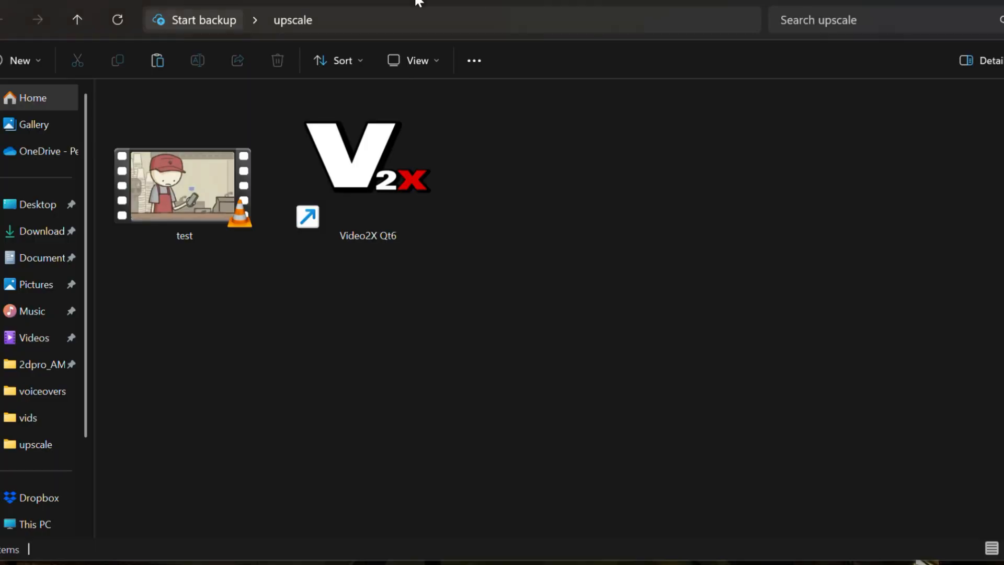
{"action": "left_click", "coordinate": [367, 166]}
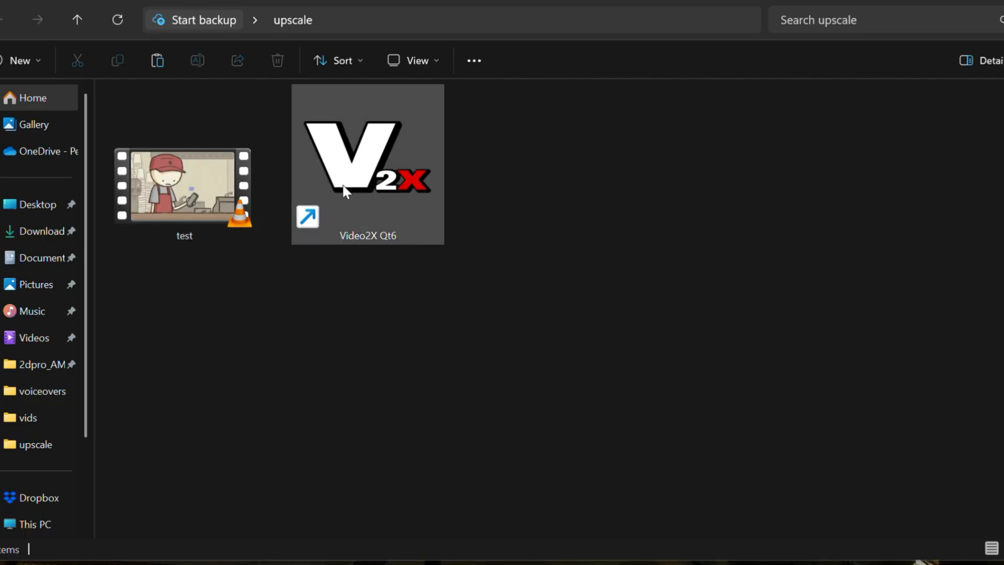
{"action": "double_click", "coordinate": [368, 164]}
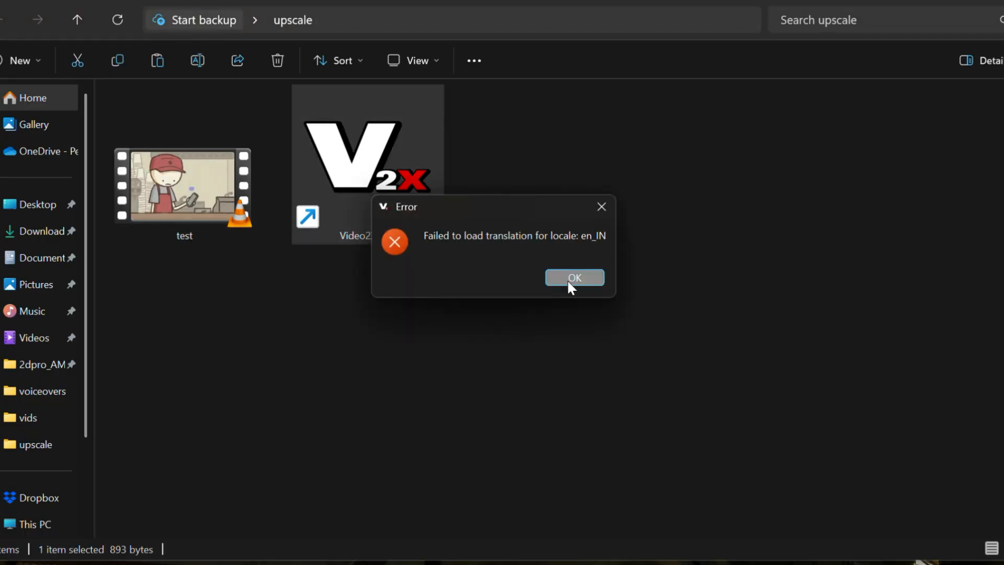
{"action": "left_click", "coordinate": [573, 277]}
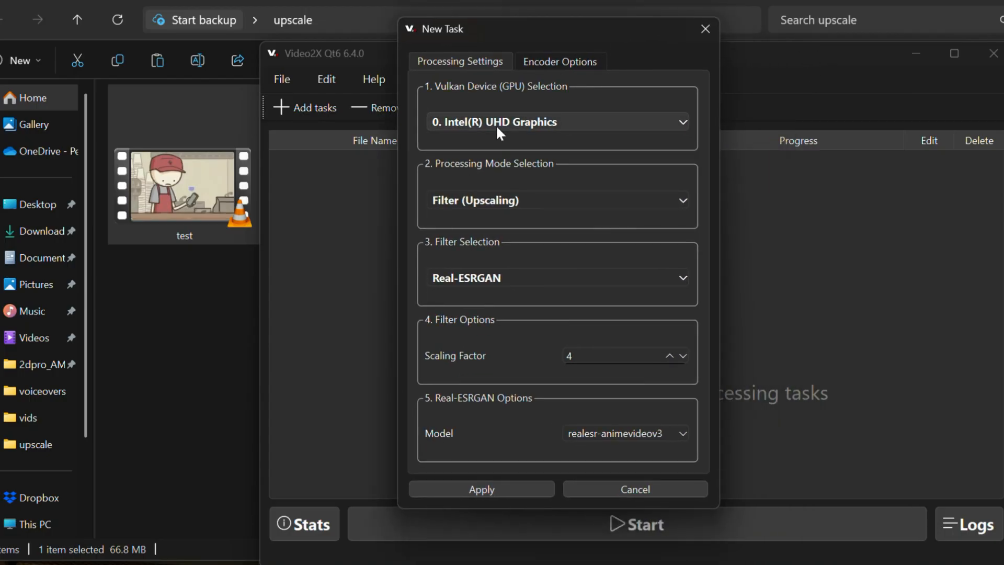
{"action": "mouse_move", "coordinate": [596, 111]}
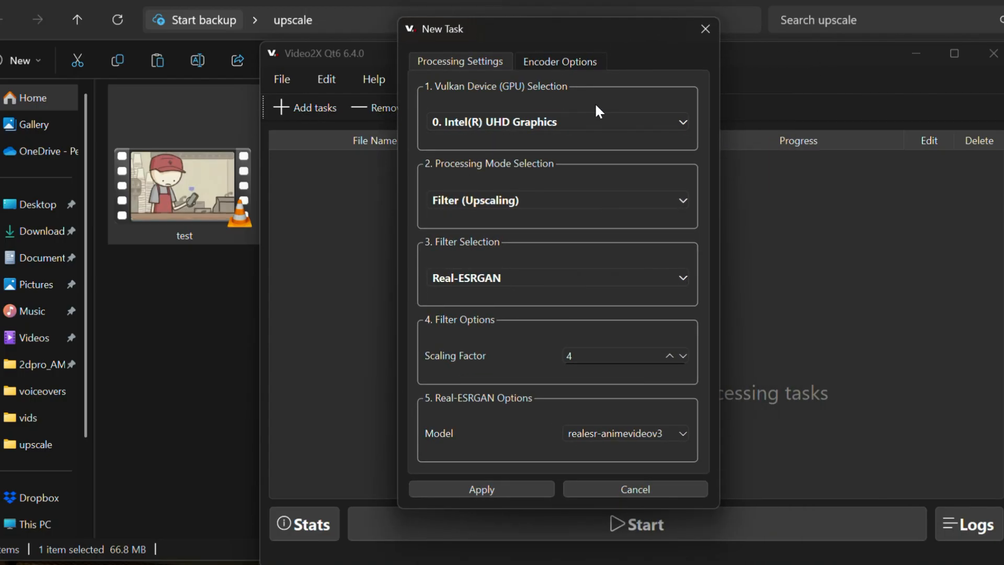
{"action": "mouse_move", "coordinate": [491, 219]}
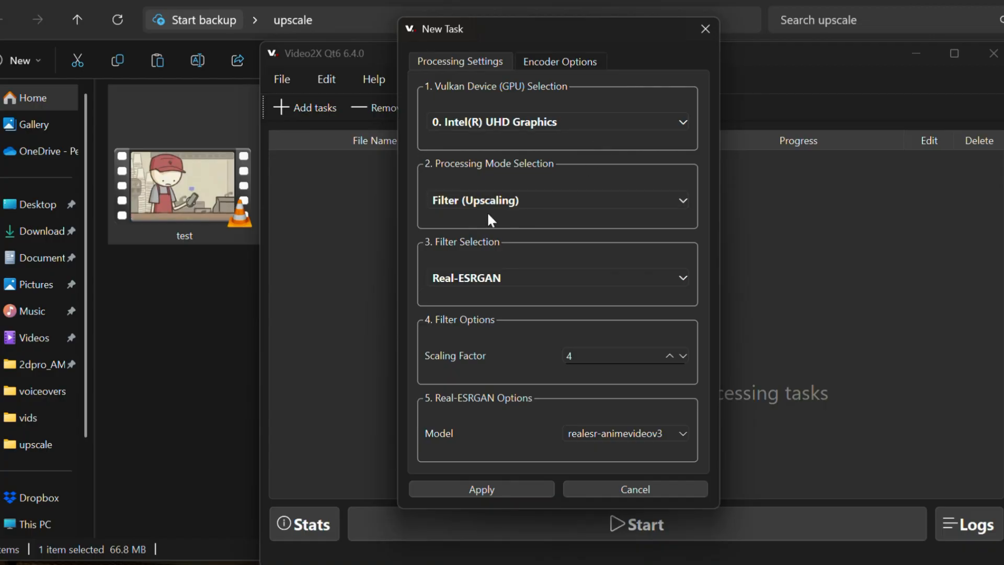
{"action": "mouse_move", "coordinate": [564, 274]}
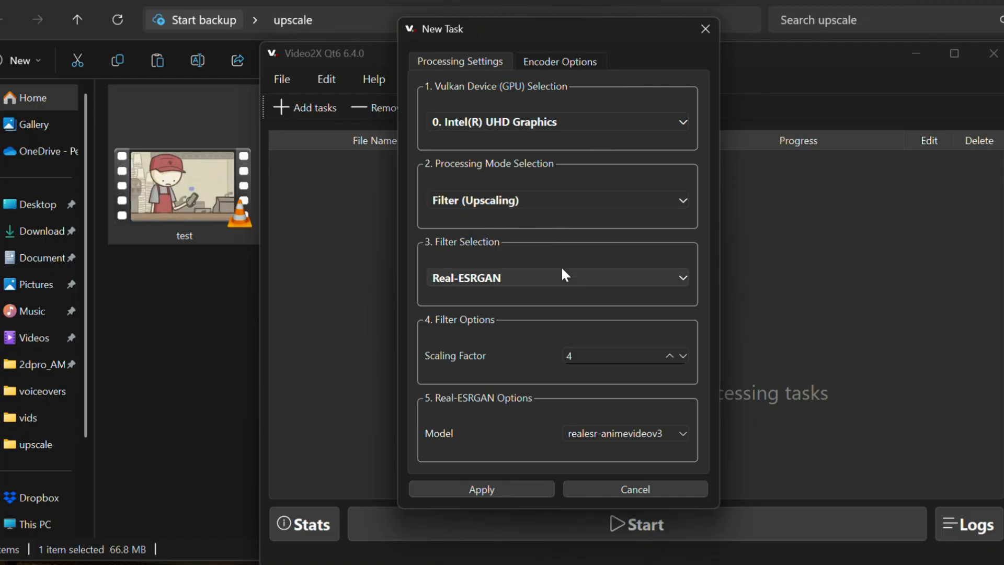
Queue test.mp4 with Real-ESRGAN, scaling factor 4 and realesr-animevideov3.
{"action": "left_click", "coordinate": [556, 277]}
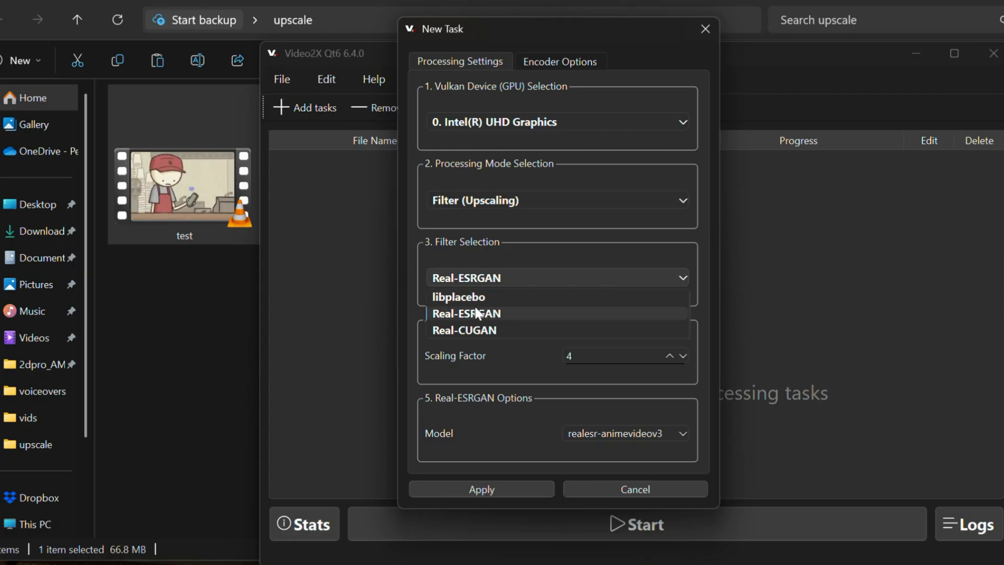
{"action": "left_click", "coordinate": [466, 313]}
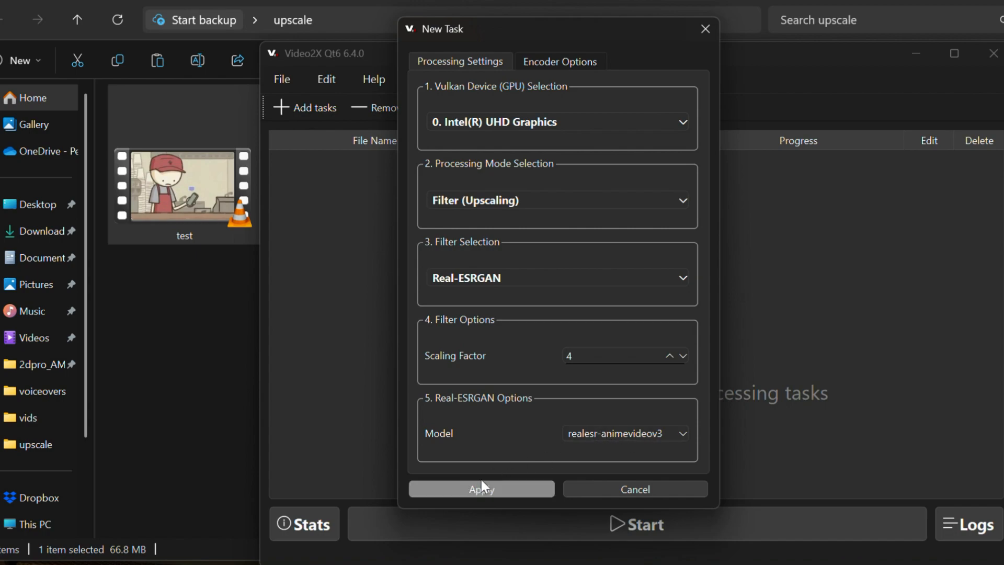
{"action": "left_click", "coordinate": [482, 489]}
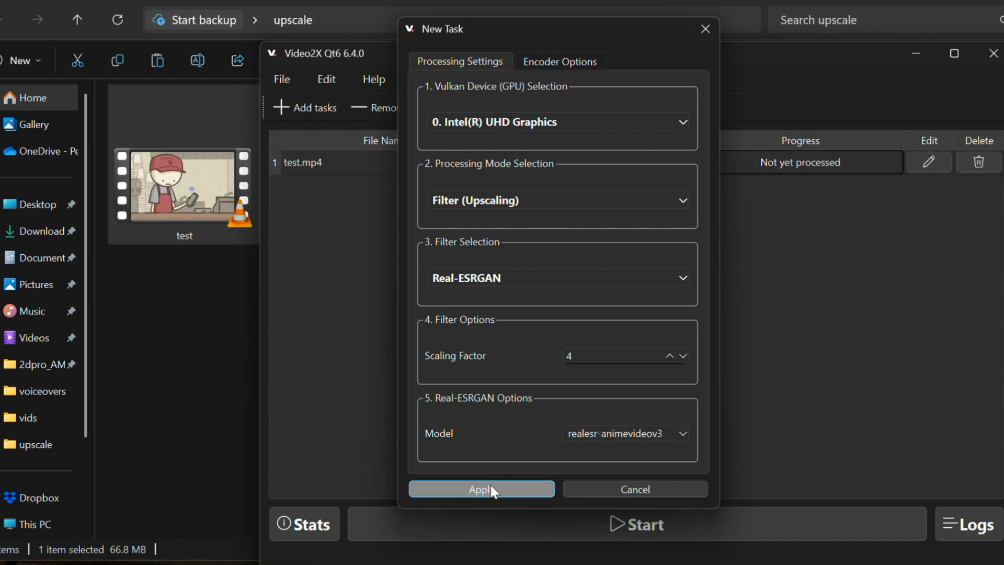
{"action": "left_click", "coordinate": [481, 488]}
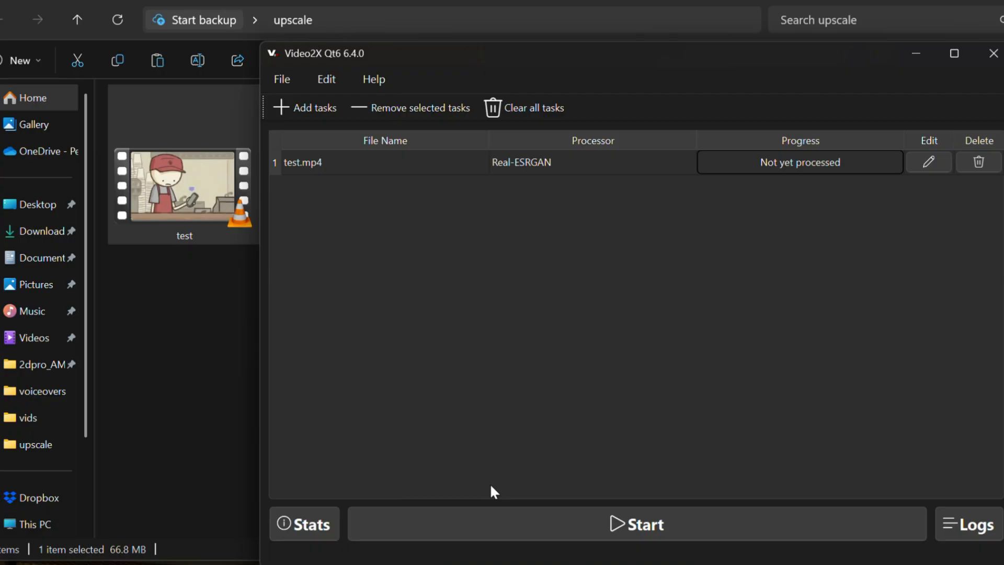
{"action": "mouse_move", "coordinate": [480, 319]}
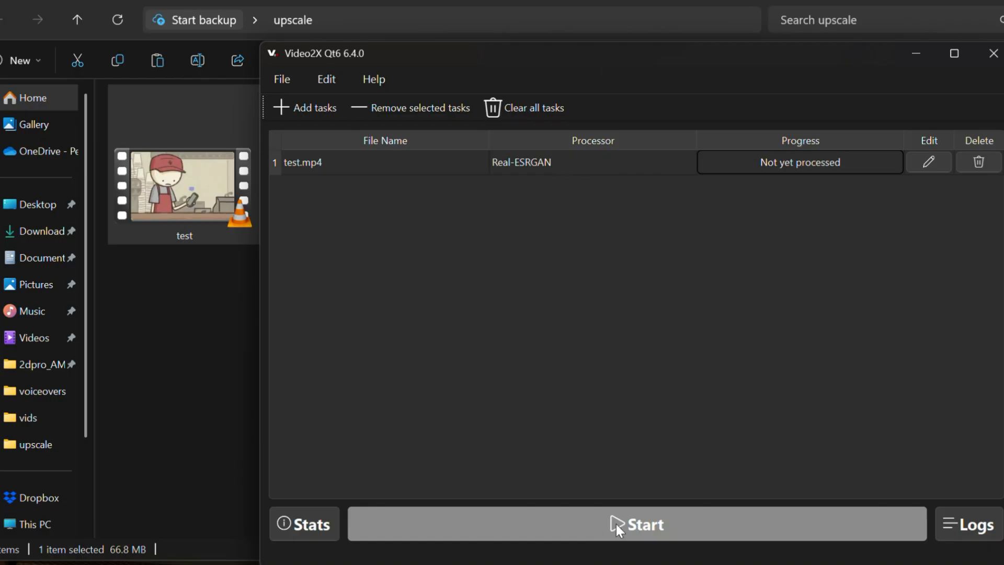
Run the Real-ESRGAN upscale and play the resulting realesrgan video file.
{"action": "left_click", "coordinate": [637, 524]}
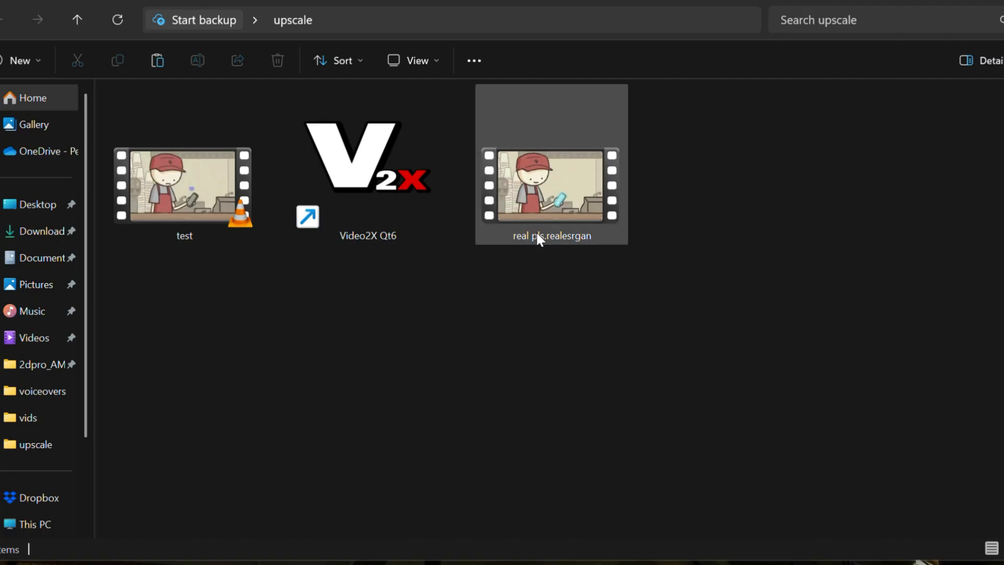
{"action": "double_click", "coordinate": [550, 192]}
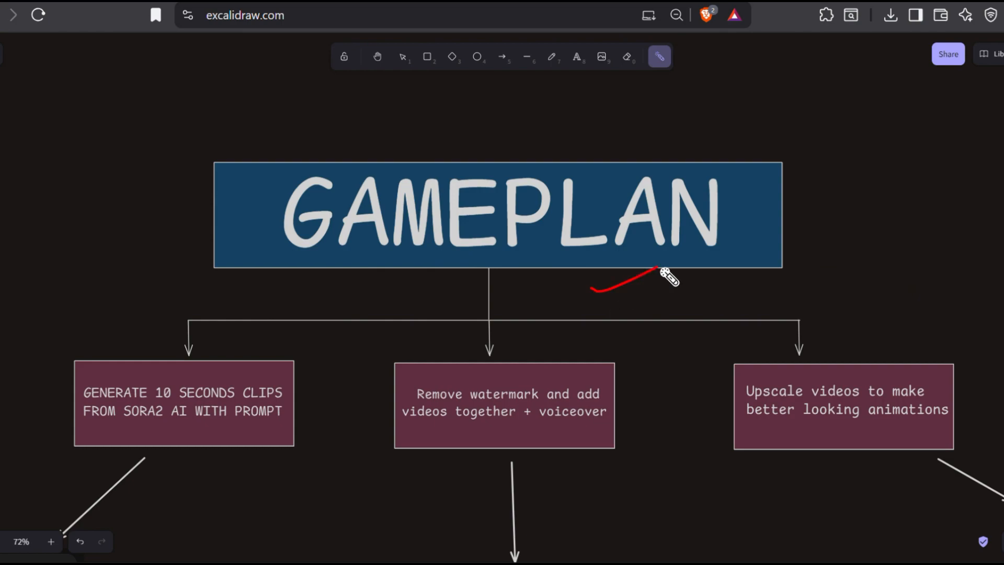
Laser-trace the GAMEPLAN heading, clip generation and upscaling steps, then underline the comment note.
{"action": "left_click_drag", "start_coordinate": [666, 277], "coordinate": [128, 426]}
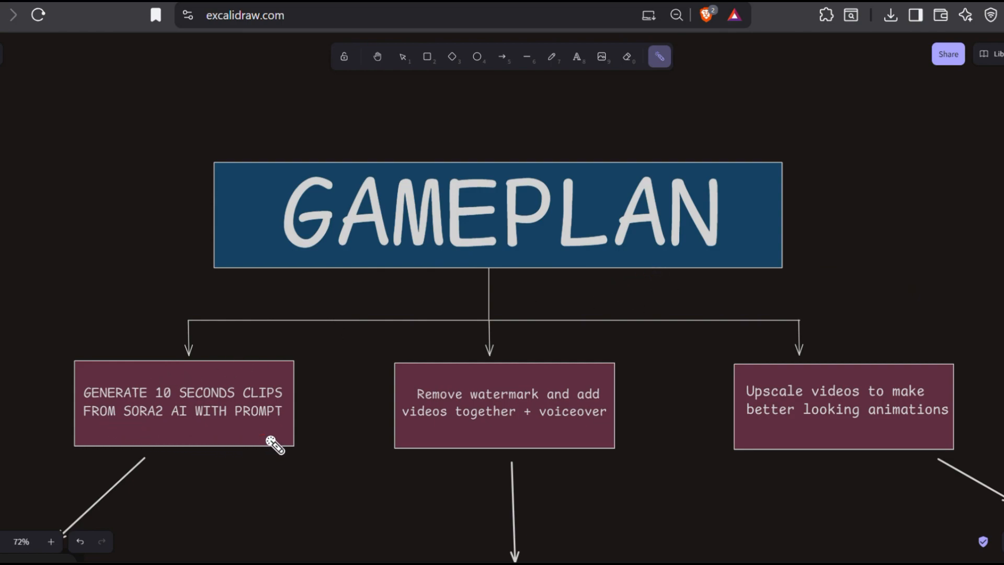
{"action": "left_click_drag", "start_coordinate": [435, 428], "coordinate": [561, 426]}
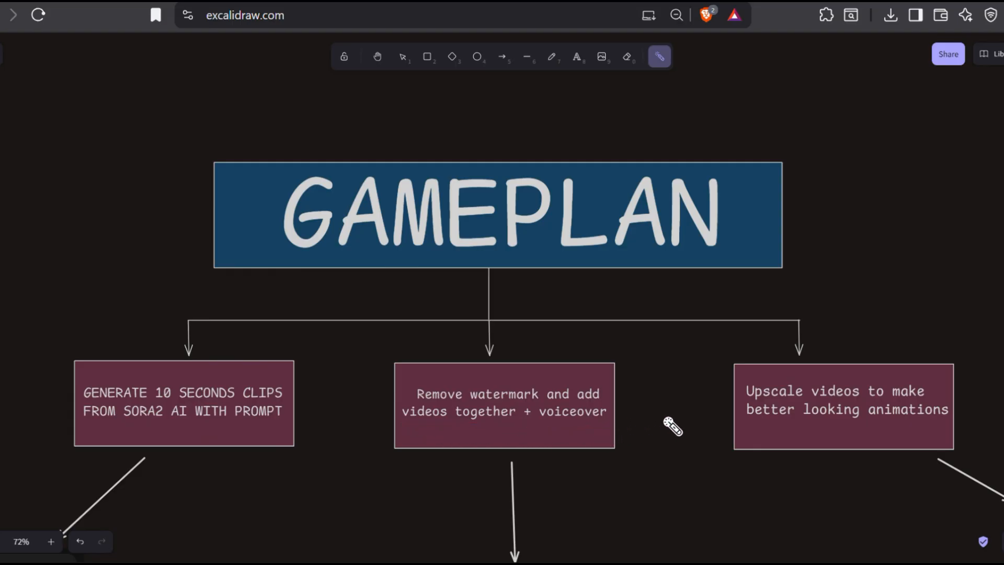
{"action": "left_click_drag", "start_coordinate": [753, 427], "coordinate": [830, 423]}
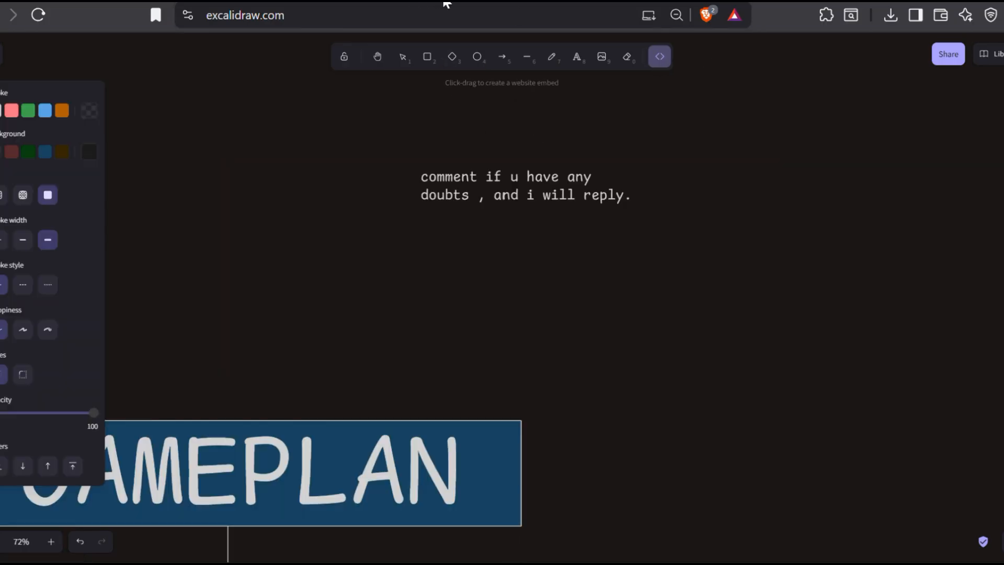
{"action": "left_click_drag", "start_coordinate": [500, 227], "coordinate": [772, 170]}
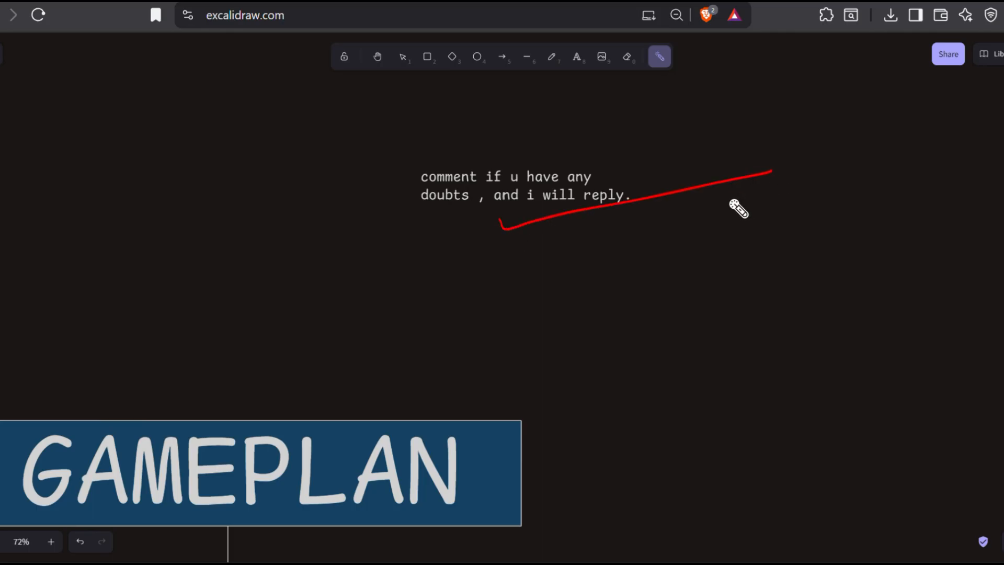